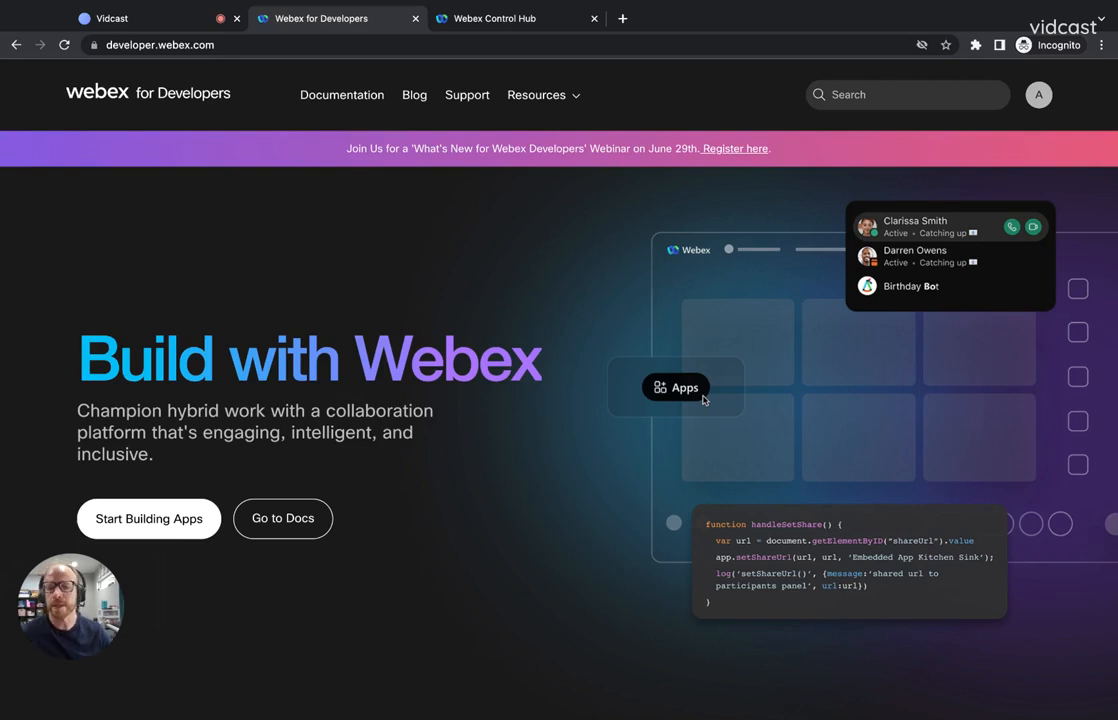
mouse_move(294, 95)
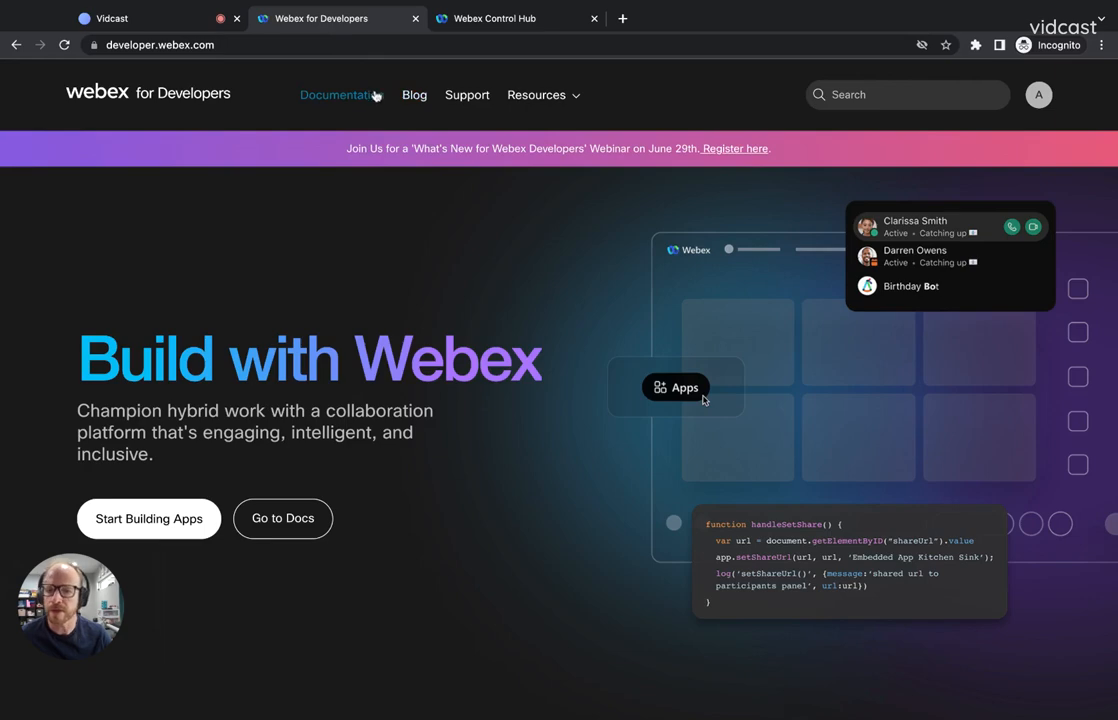
- Go from the Documentation section to the Developer Sandbox guide page
left_click(282, 518)
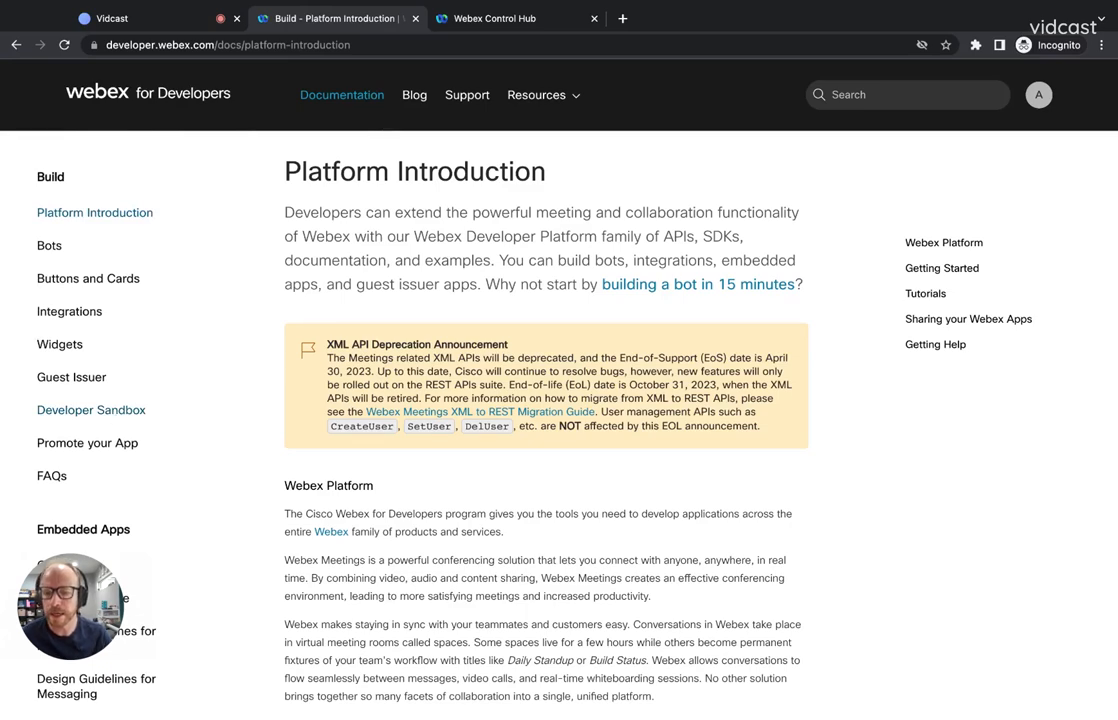
left_click(91, 410)
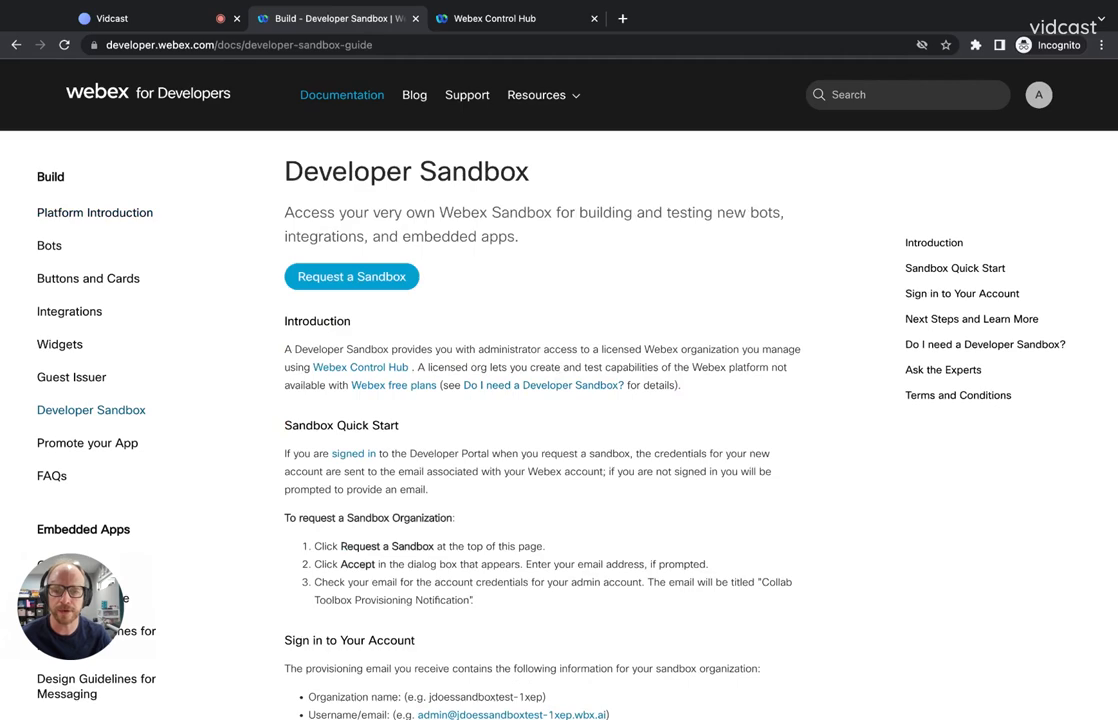
mouse_move(831, 222)
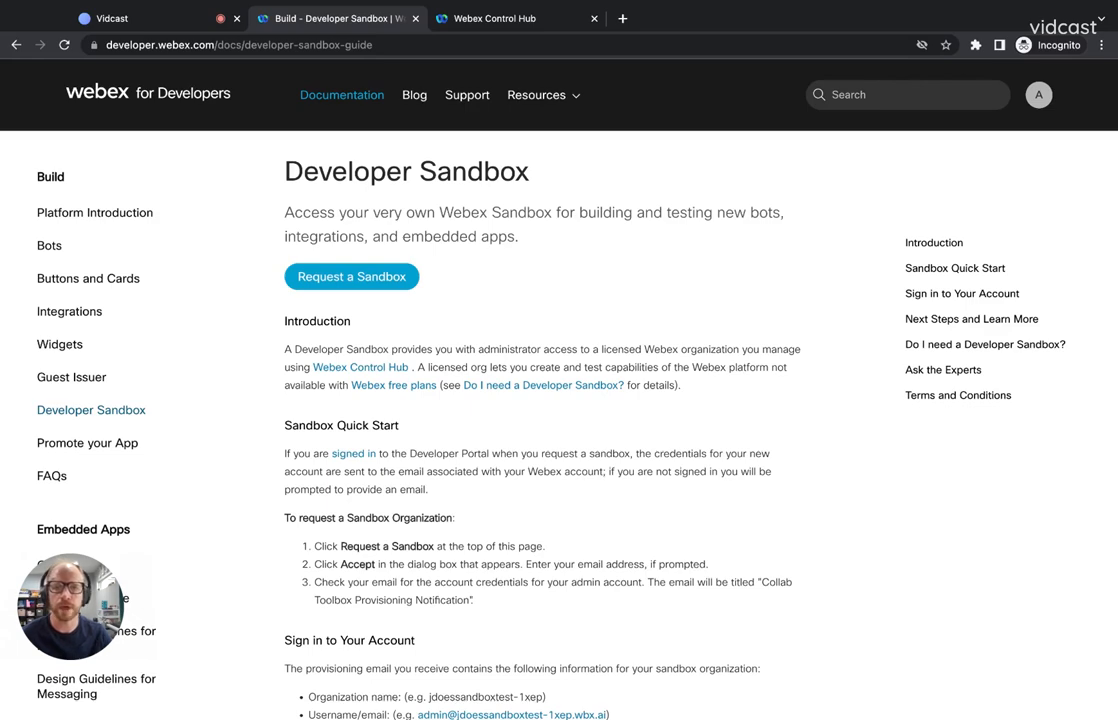
- Expand Full API Reference in the sidebar to reach the Groups API's Create a Group page
scroll("down", 3)
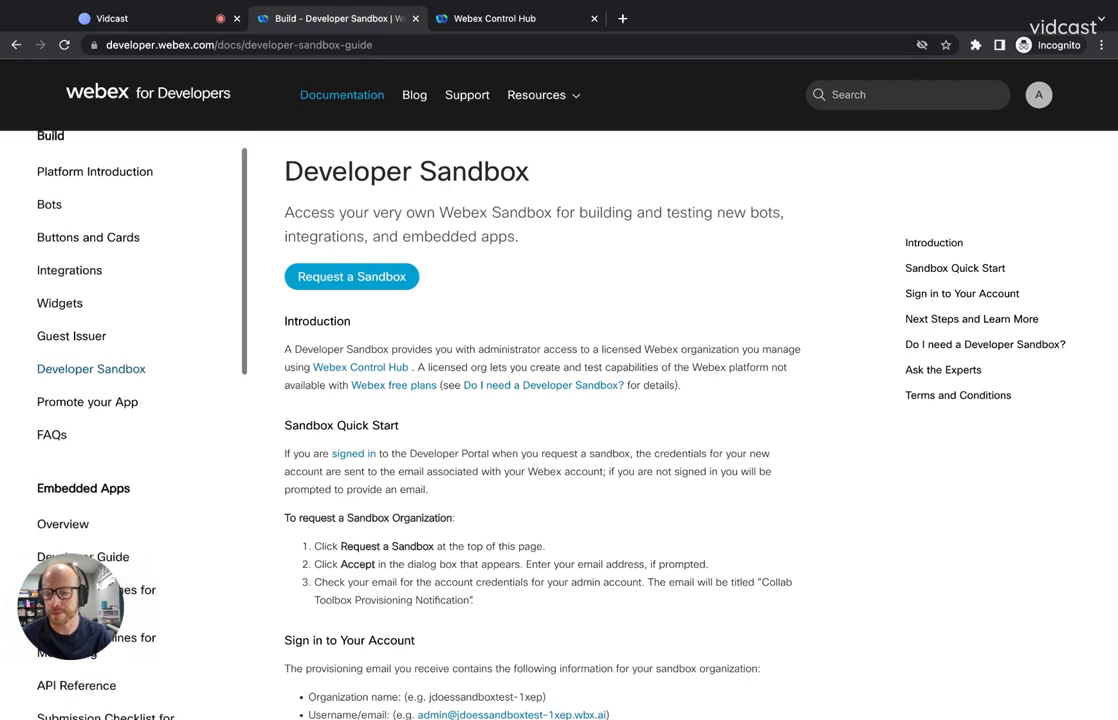
scroll("down", 3)
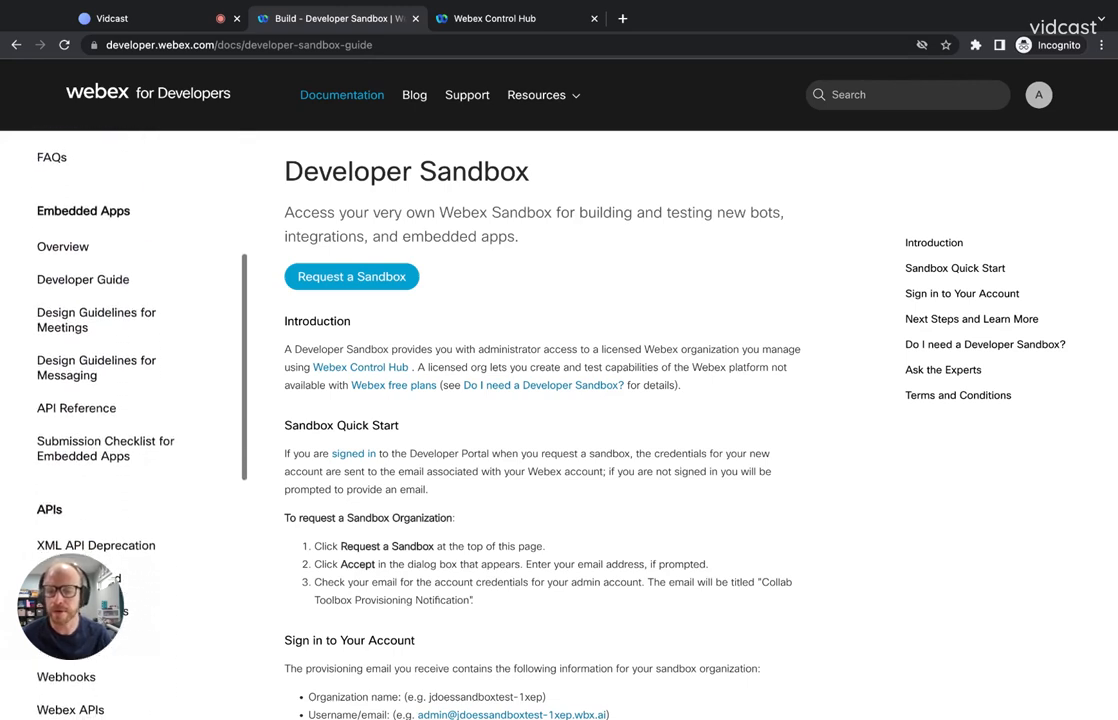
scroll("down", 3)
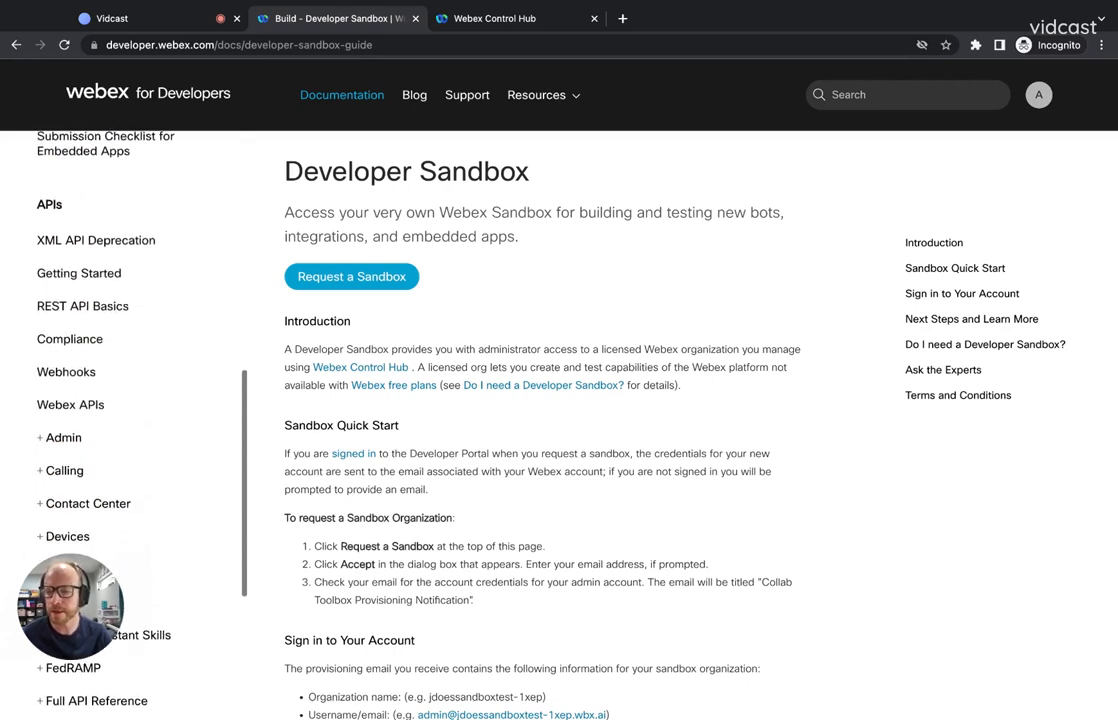
scroll("down", 3)
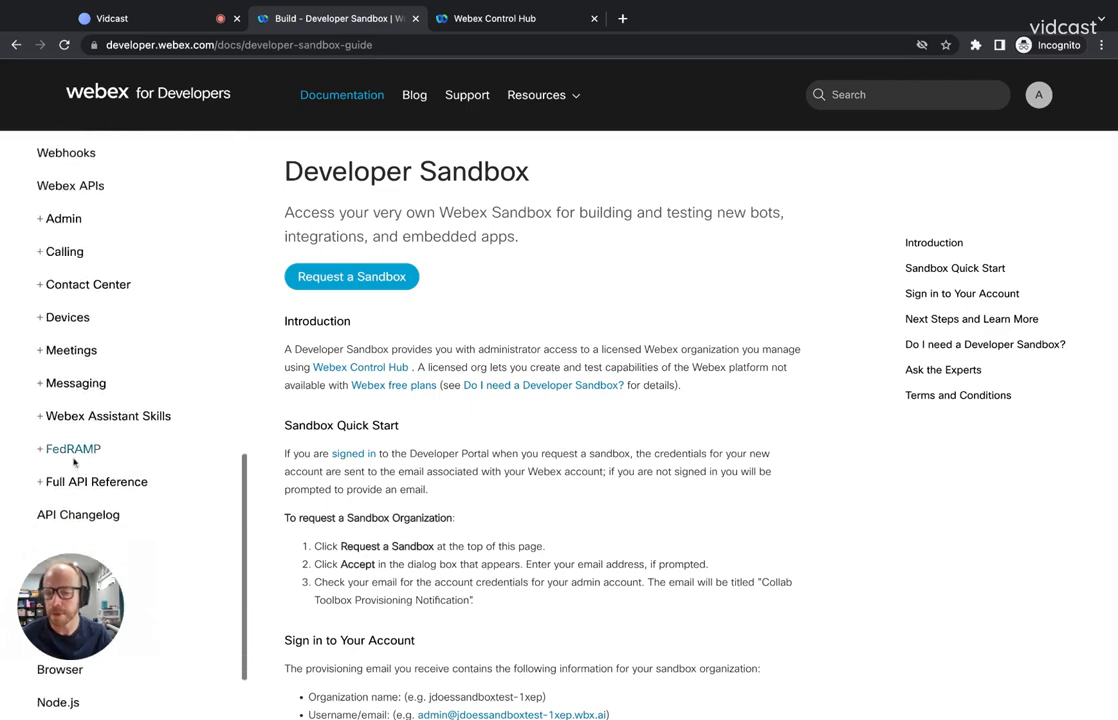
left_click(91, 481)
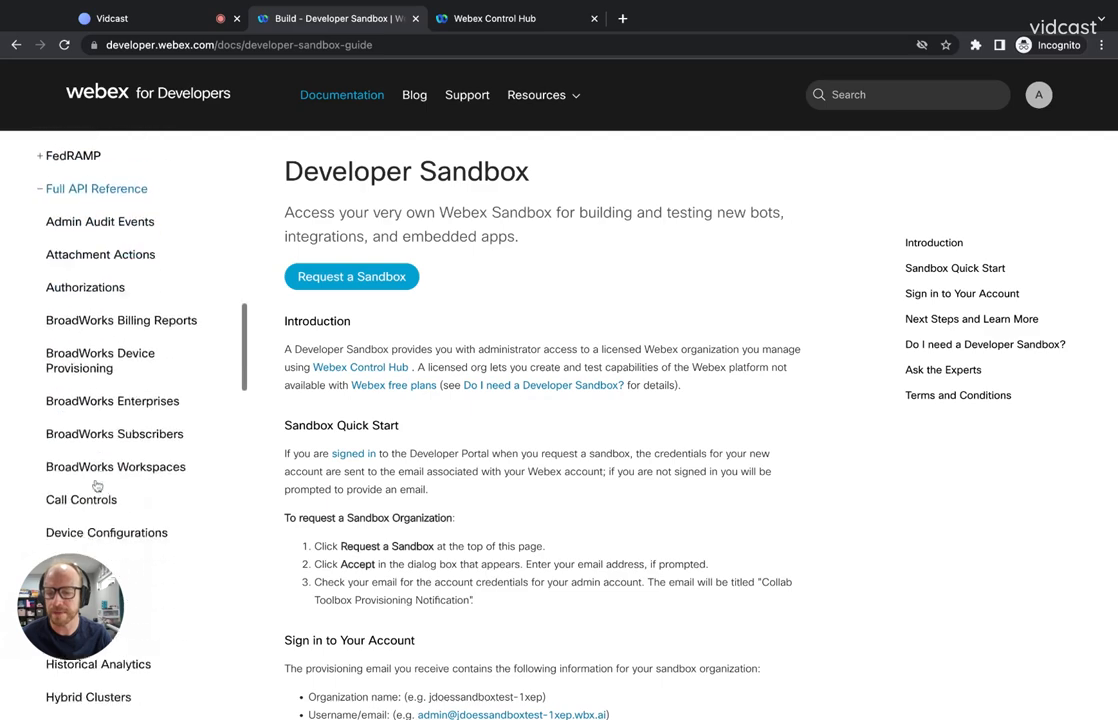
scroll("down", 3)
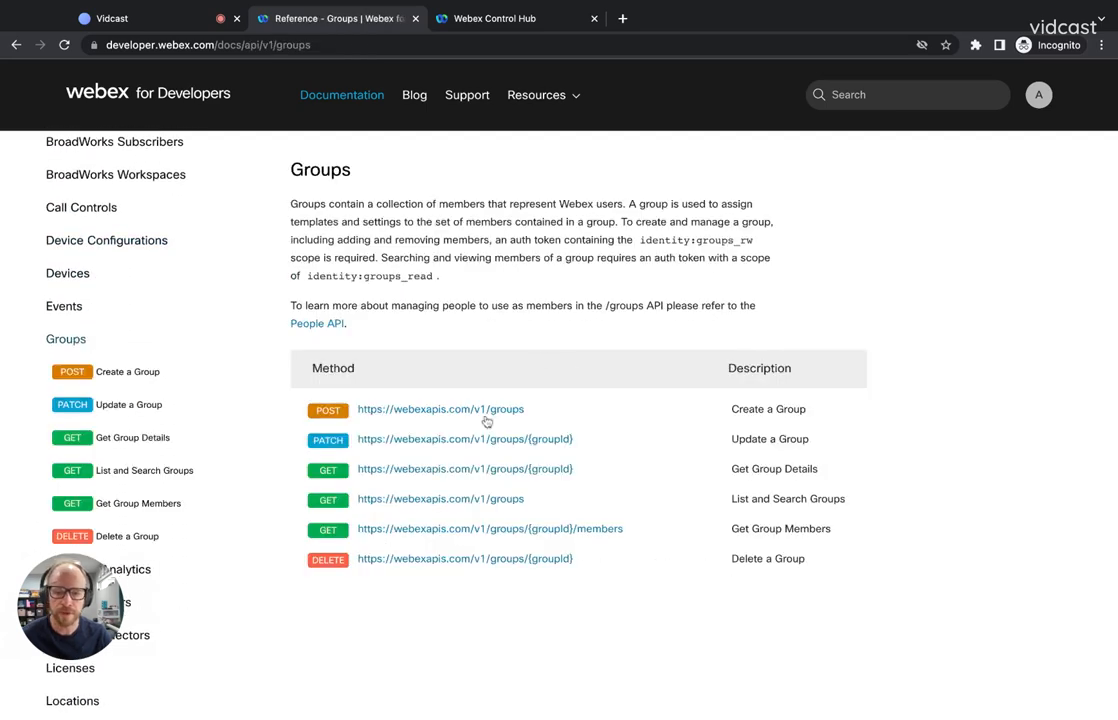
mouse_move(462, 414)
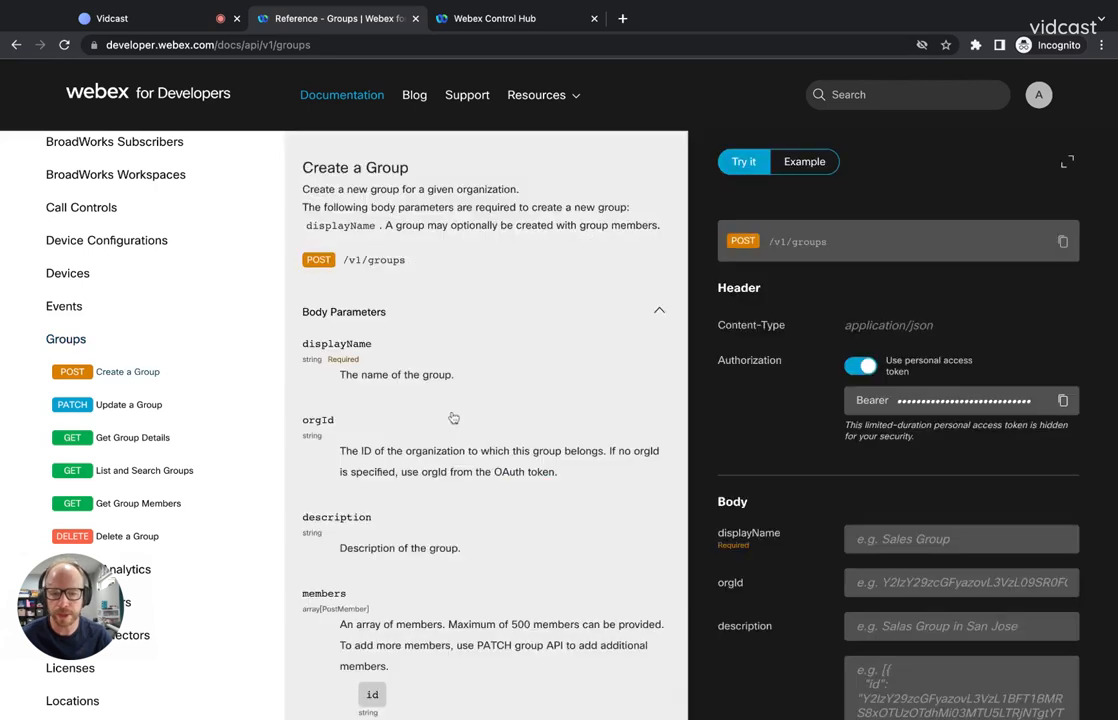
- Enter displayName 'Demo Group' and begin a members array with one person id
left_click(960, 539)
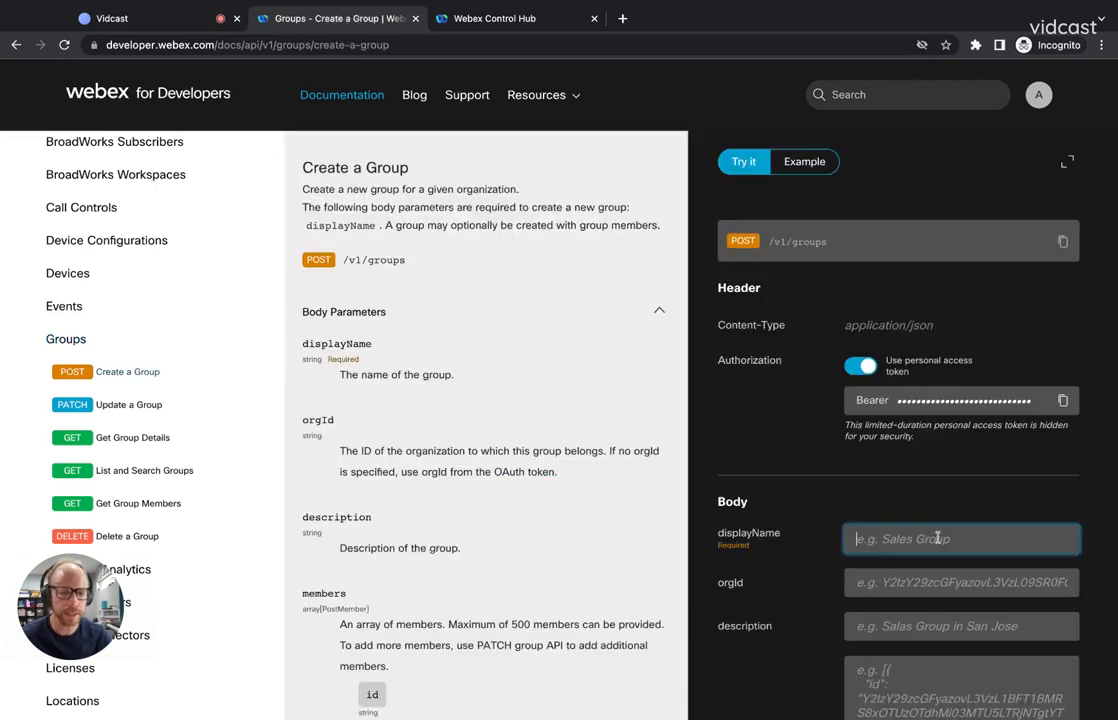
type("Da")
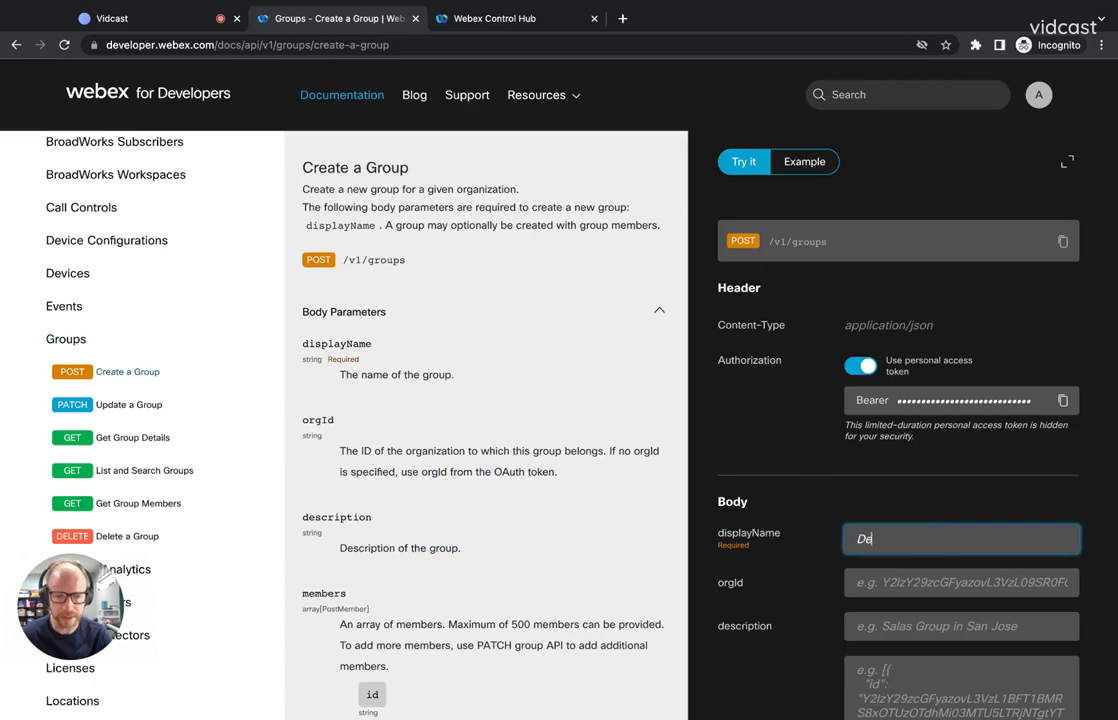
type("emo Group")
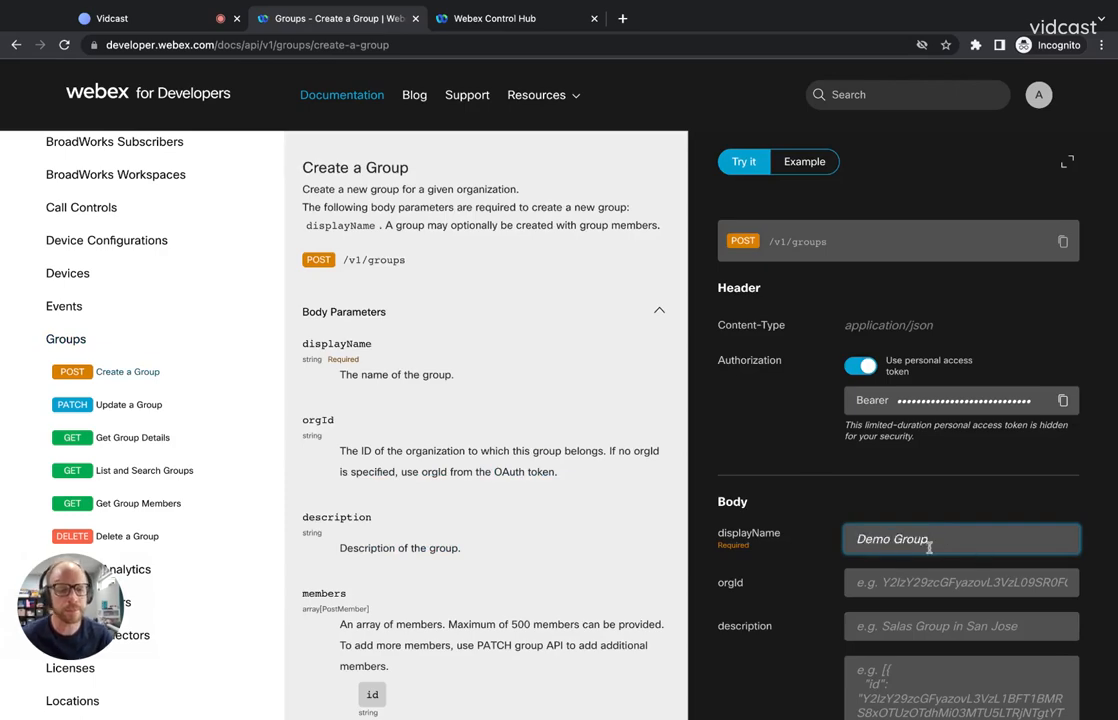
scroll("down", 3)
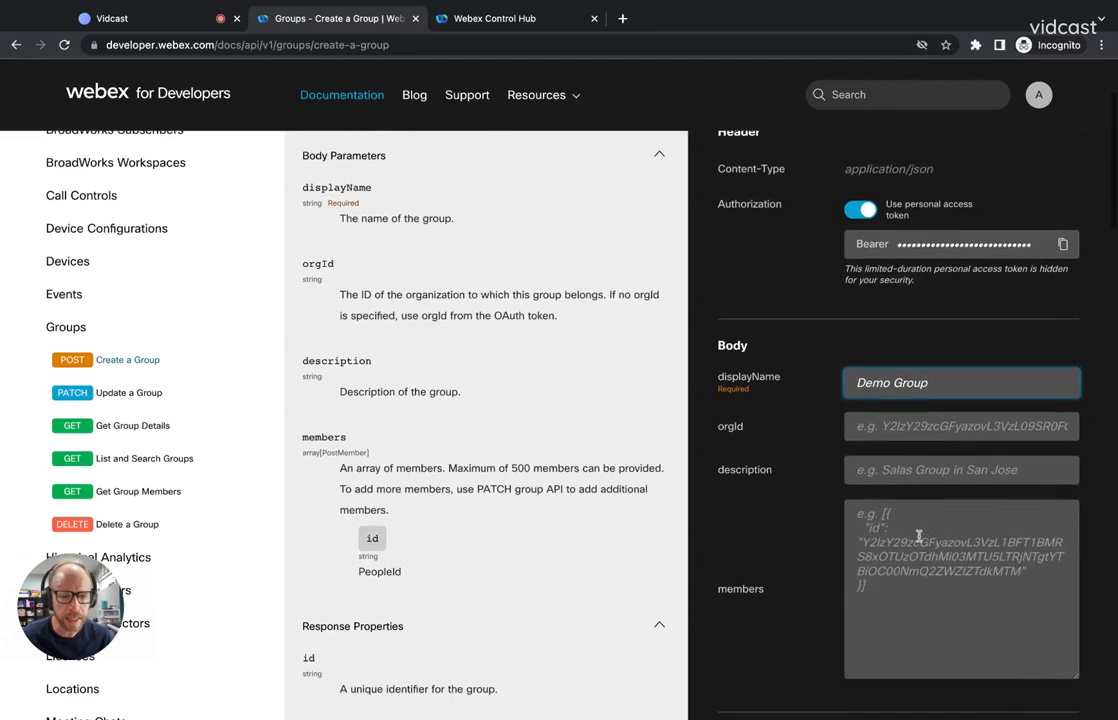
left_click(960, 589)
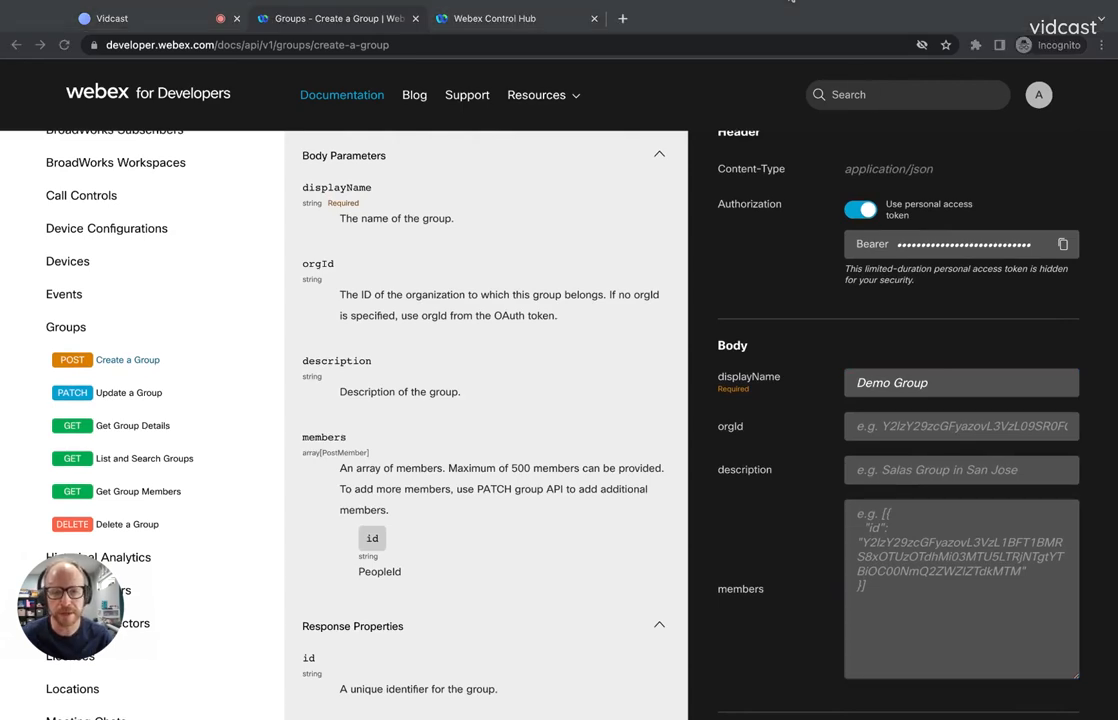
left_click(960, 588)
type("[")
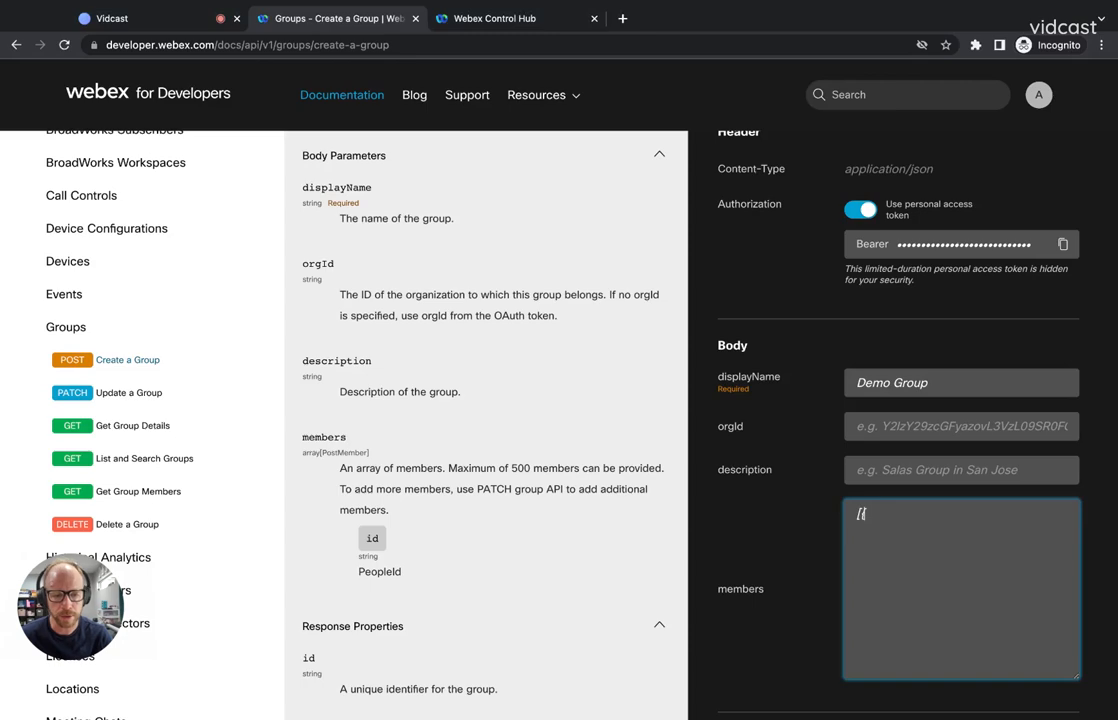
type("{id")
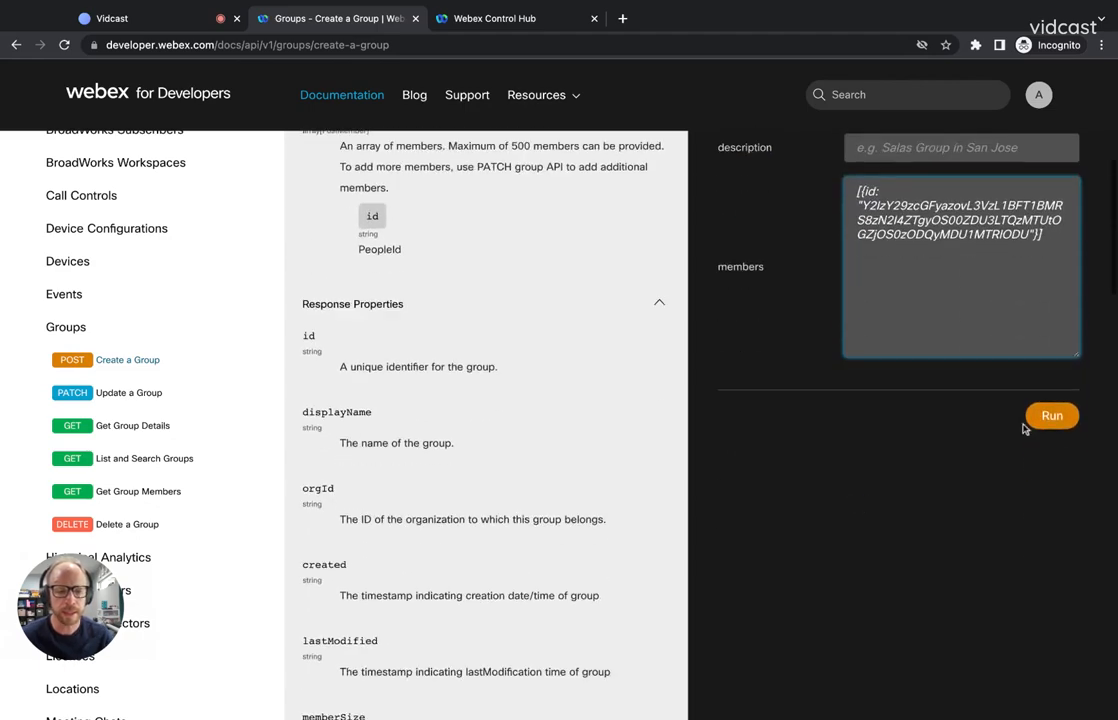
- Run Create a Group, getting 201 Created with Demo Group's new id and zero members
left_click(1052, 415)
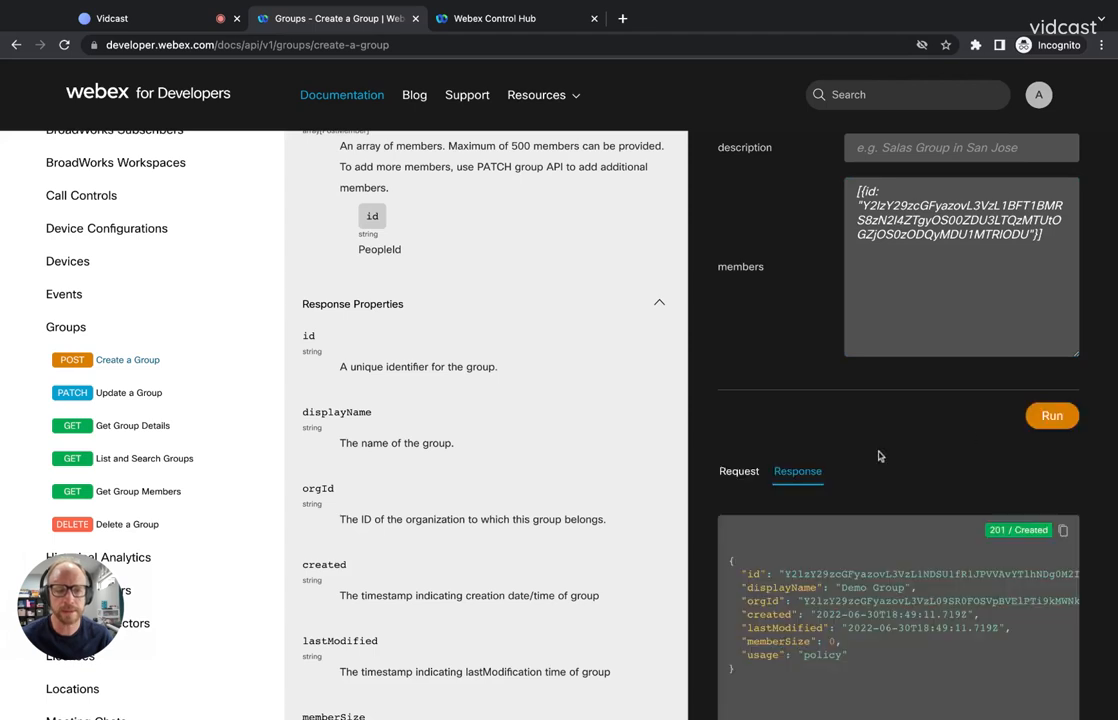
scroll("down", 3)
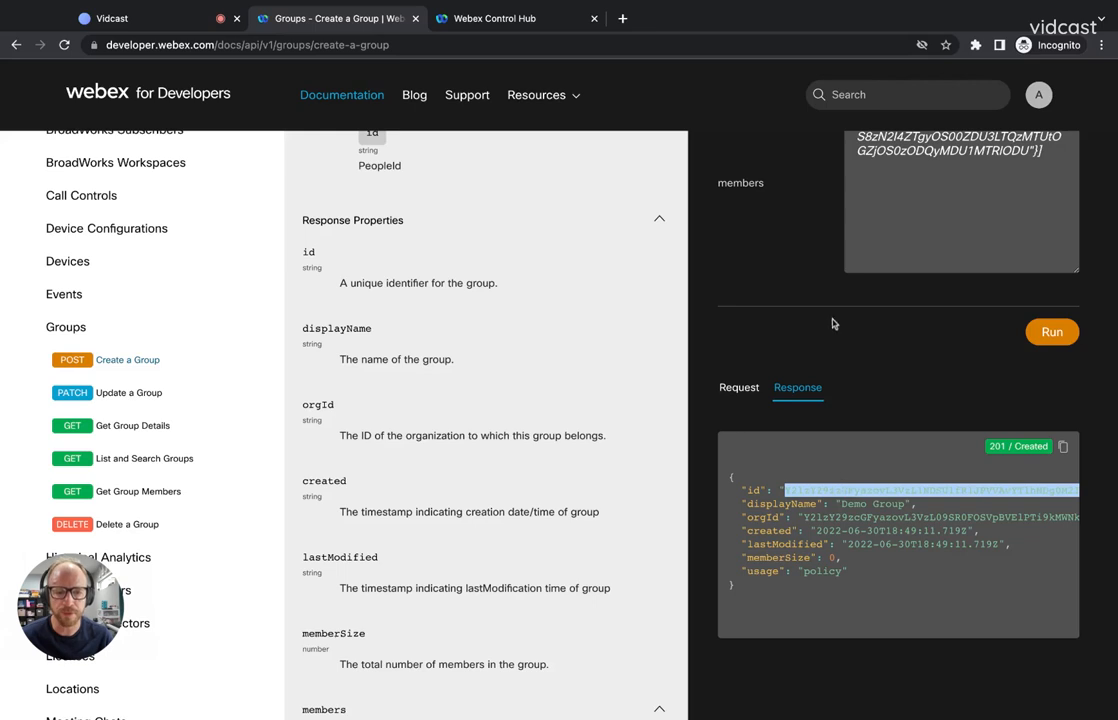
mouse_move(181, 457)
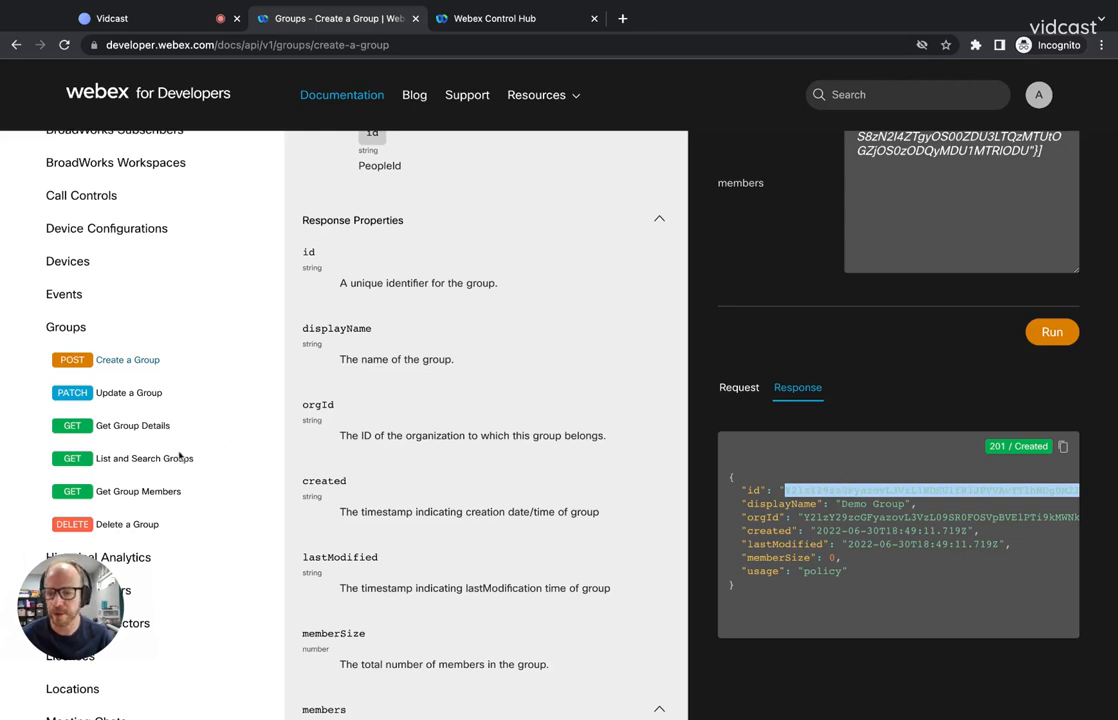
mouse_move(138, 491)
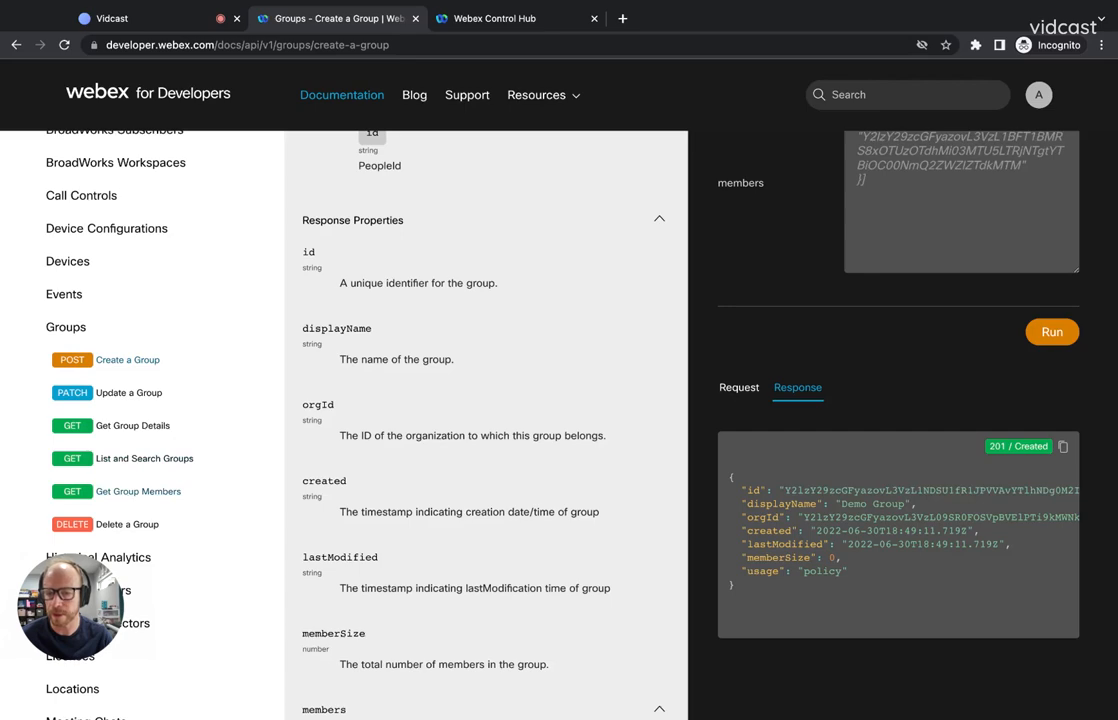
mouse_move(687, 443)
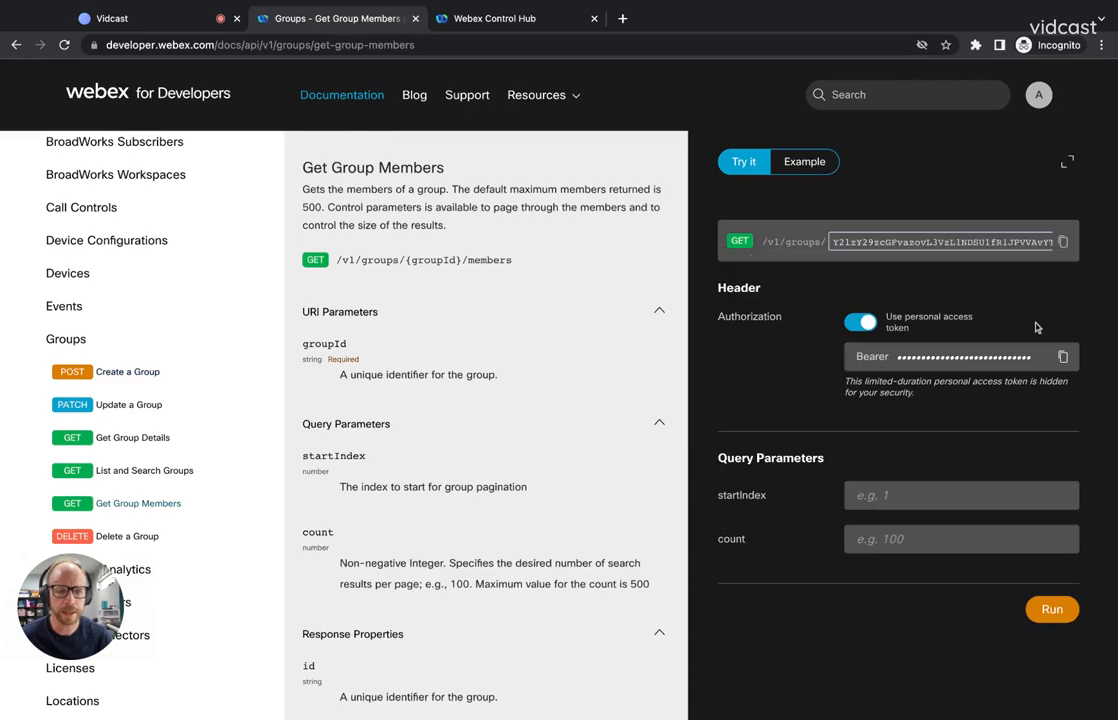
- Run Get Group Members to see Demo Group has no members, then reach Update a Group
left_click(1052, 609)
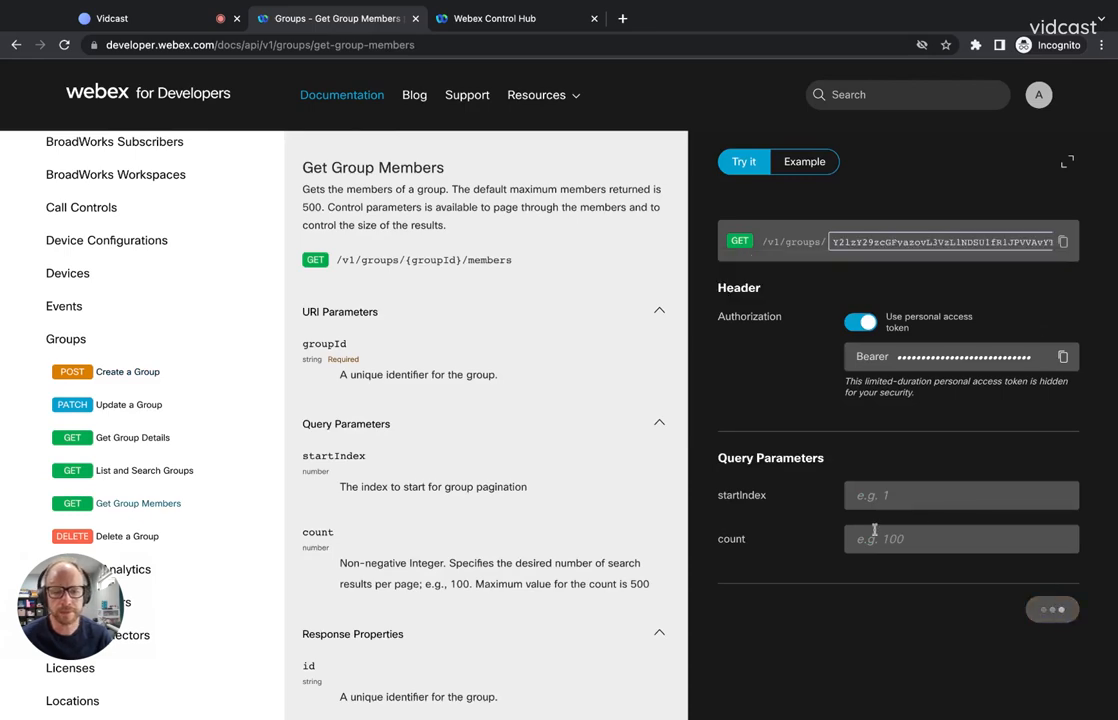
left_click(1051, 273)
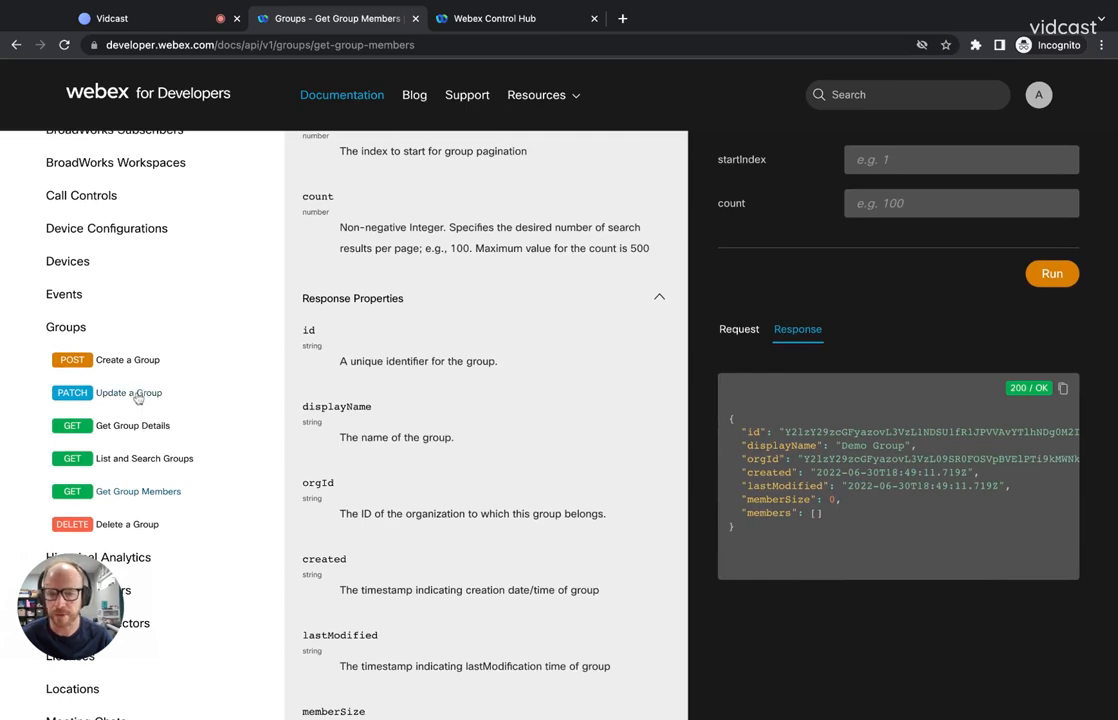
left_click(128, 392)
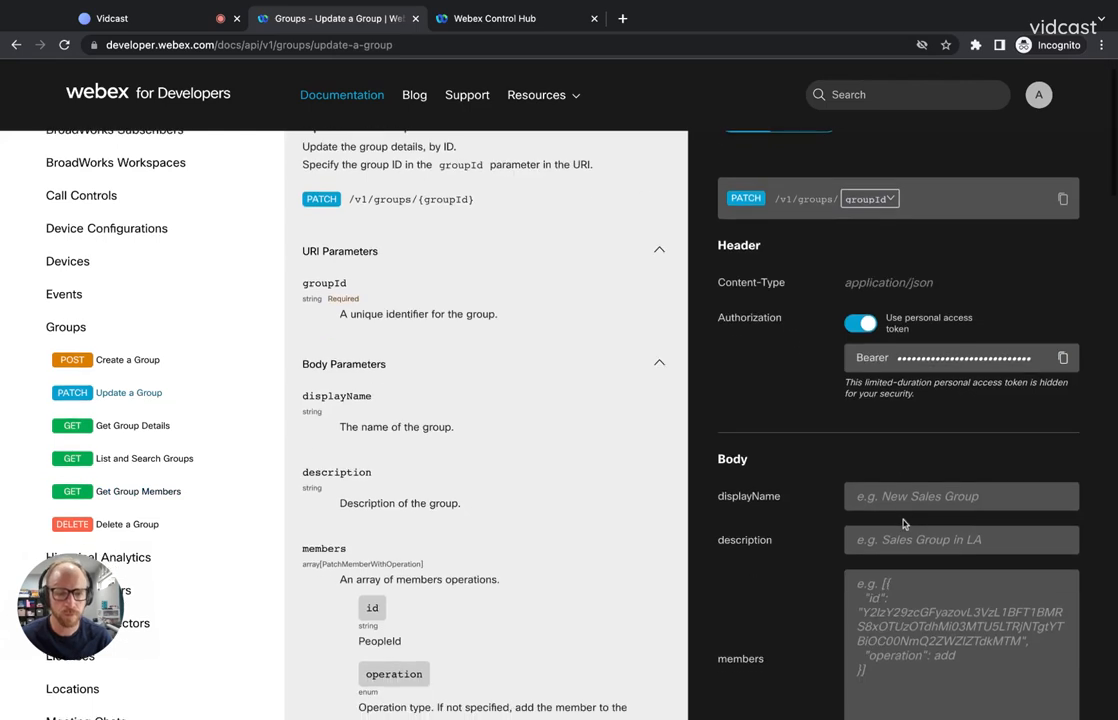
- Send a PATCH with the group id and an add-member operation, getting 200 OK
left_click(869, 198)
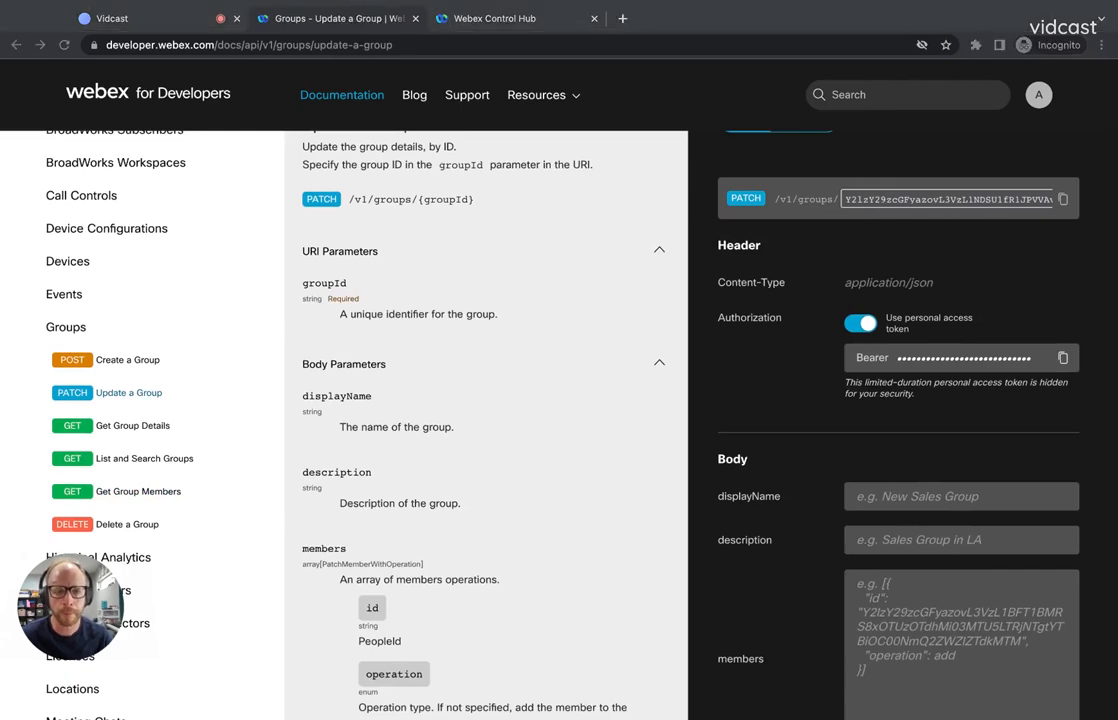
left_click(960, 630)
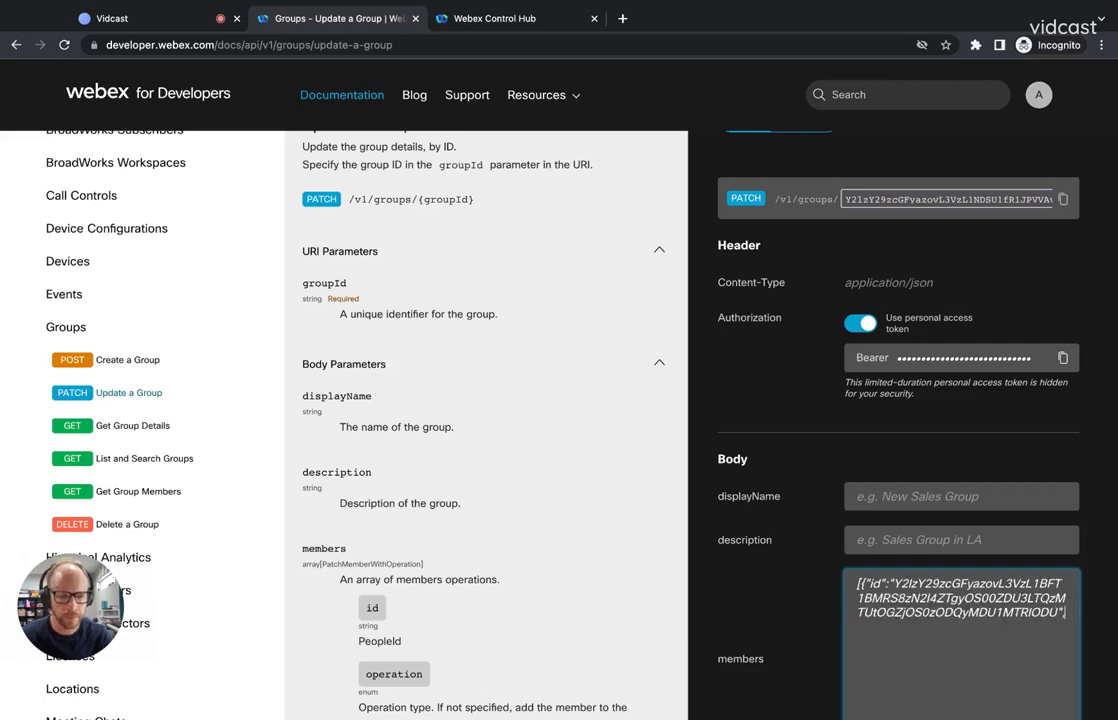
type("\"opration")
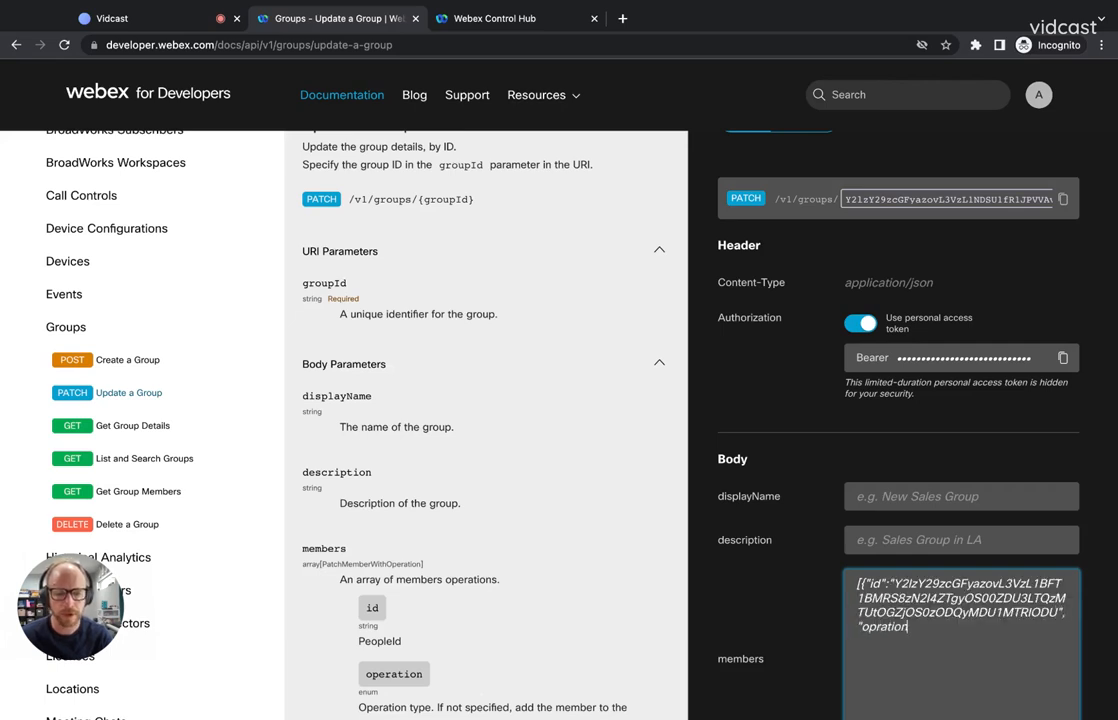
key("Backspace")
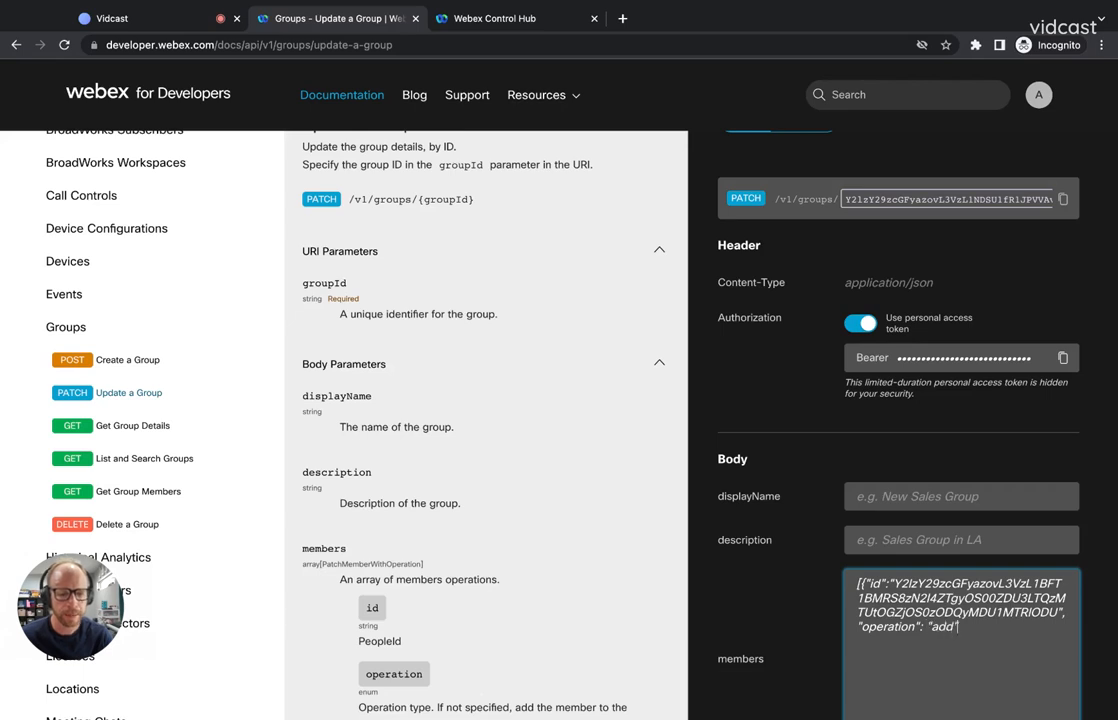
scroll("down", 3)
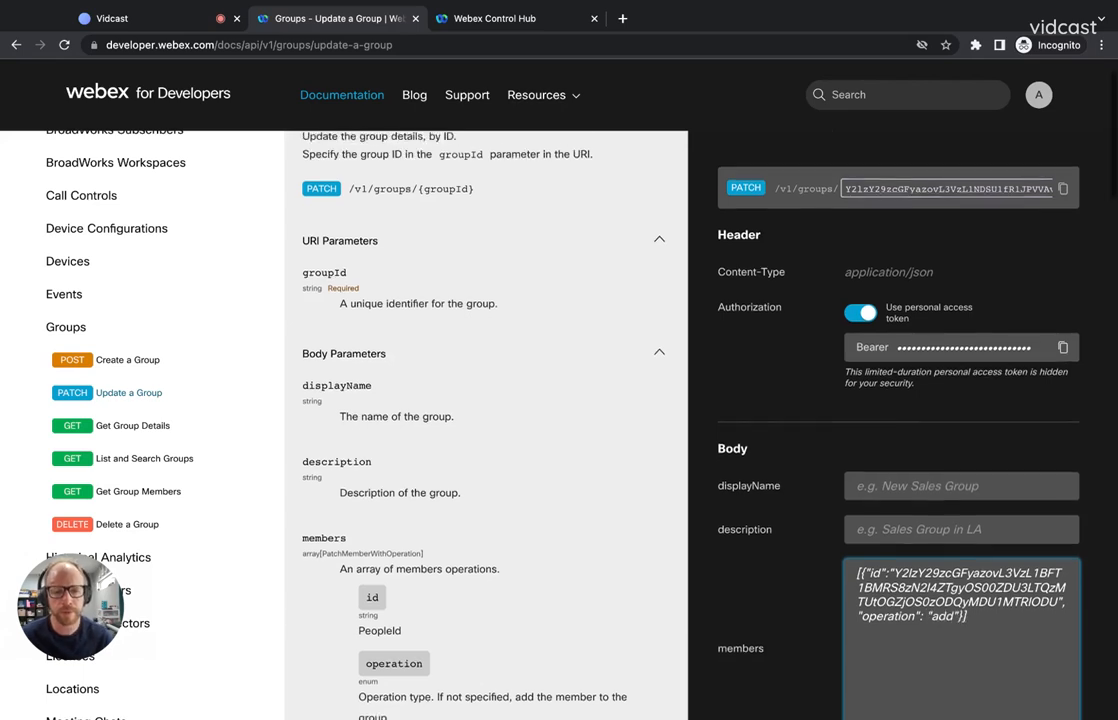
scroll("down", 3)
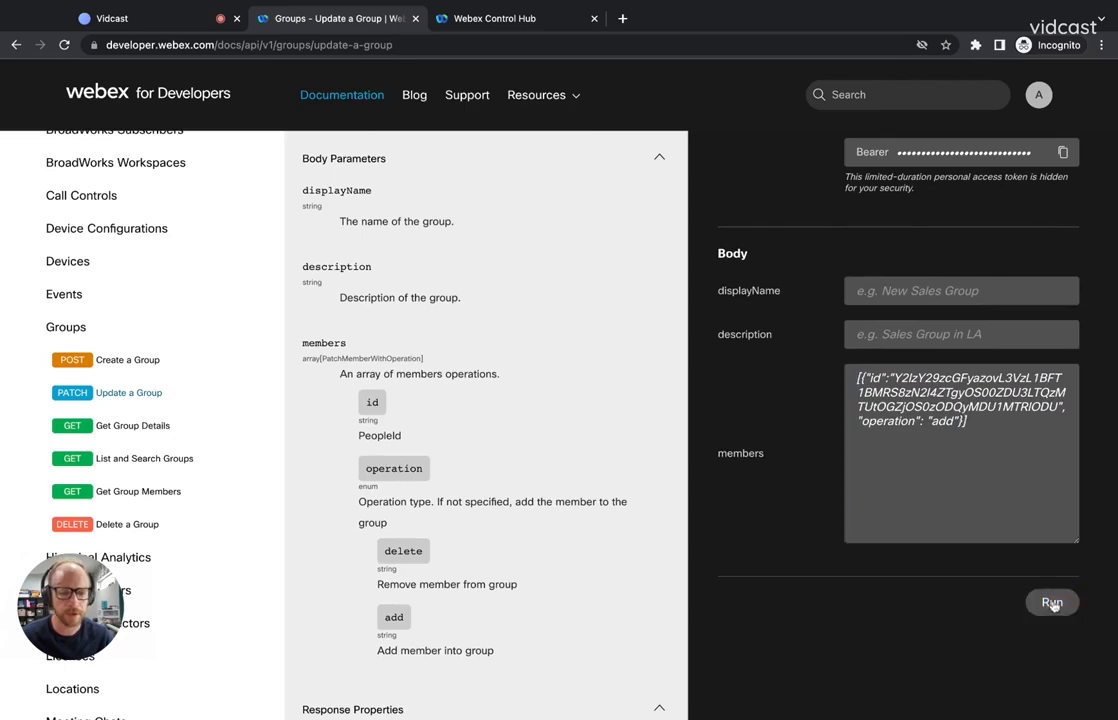
left_click(1051, 602)
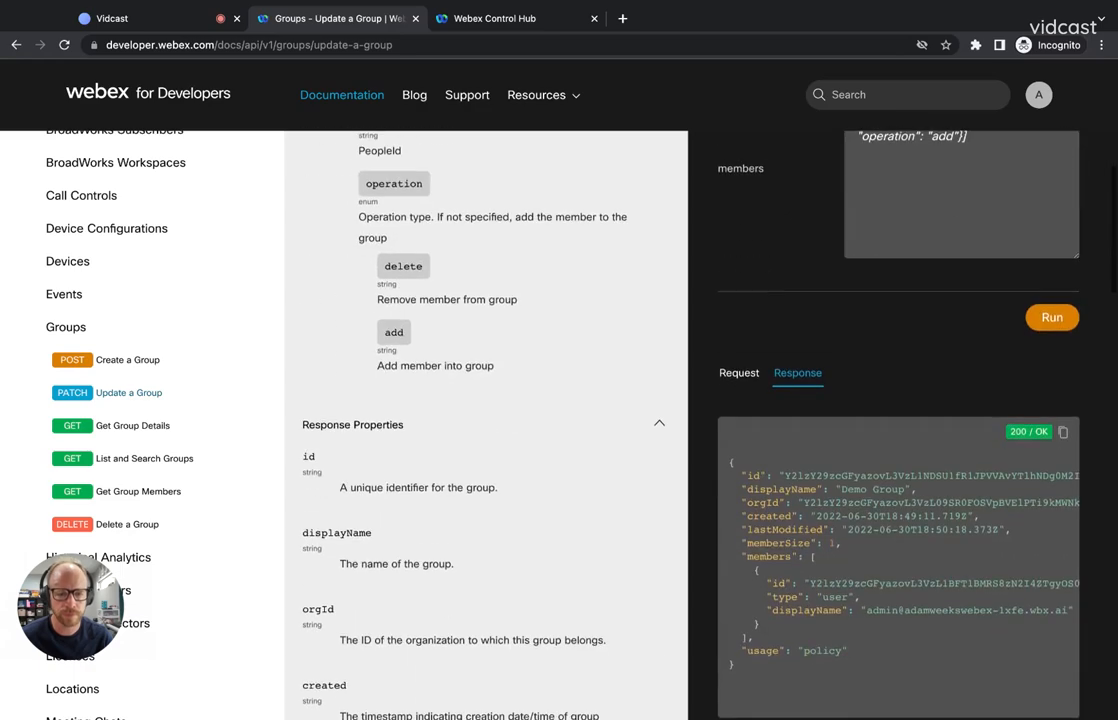
- Select the added member's id and rerun Get Group Members for Demo Group
scroll("down", 3)
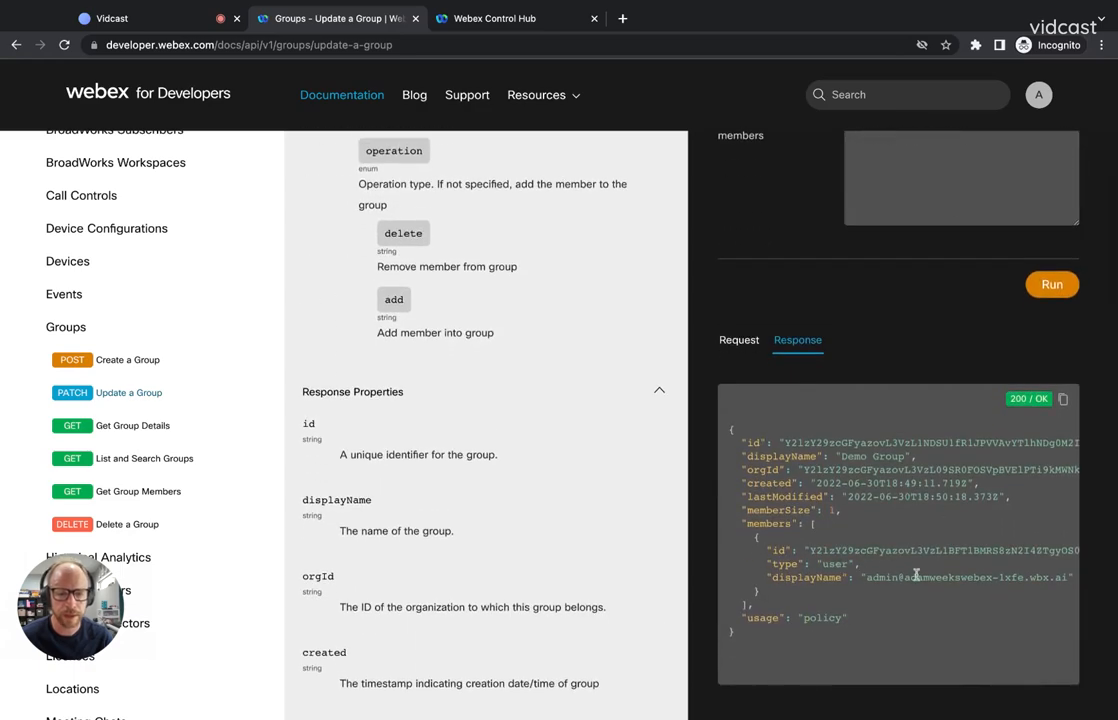
double_click(940, 550)
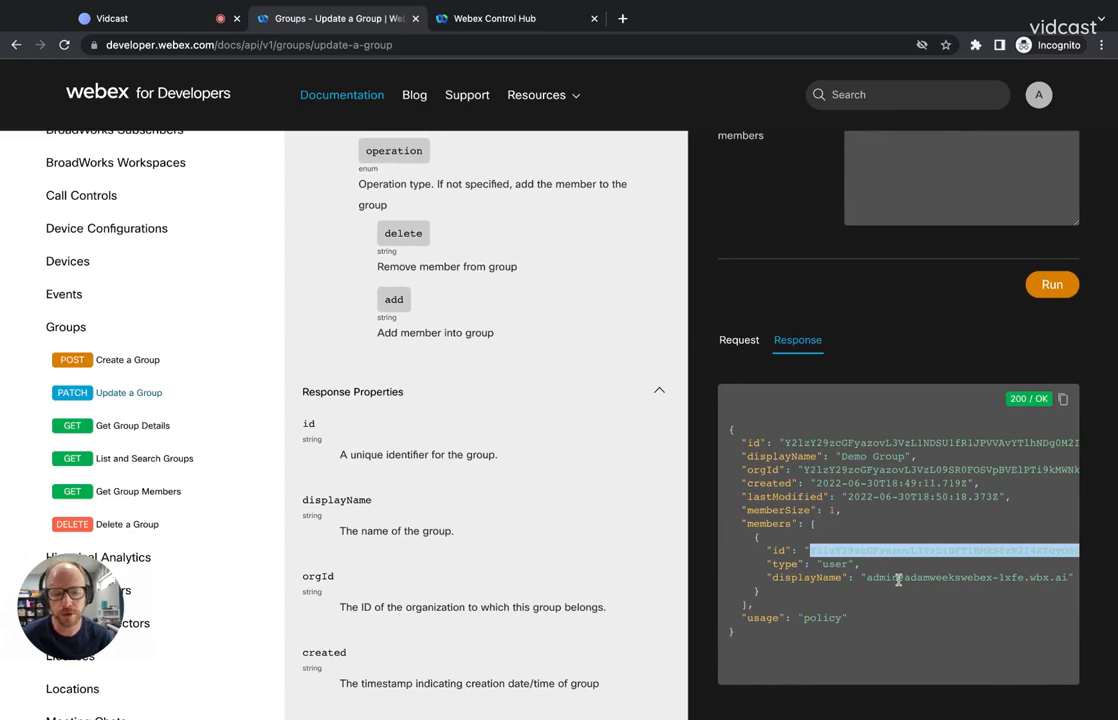
mouse_move(690, 442)
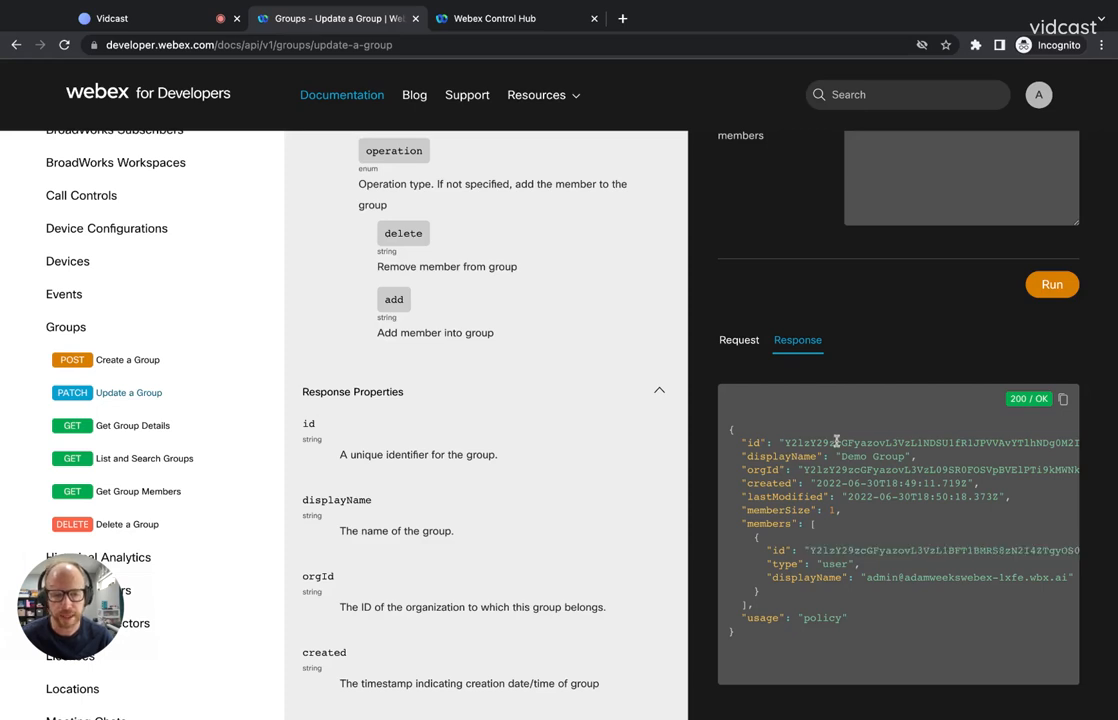
left_click(138, 491)
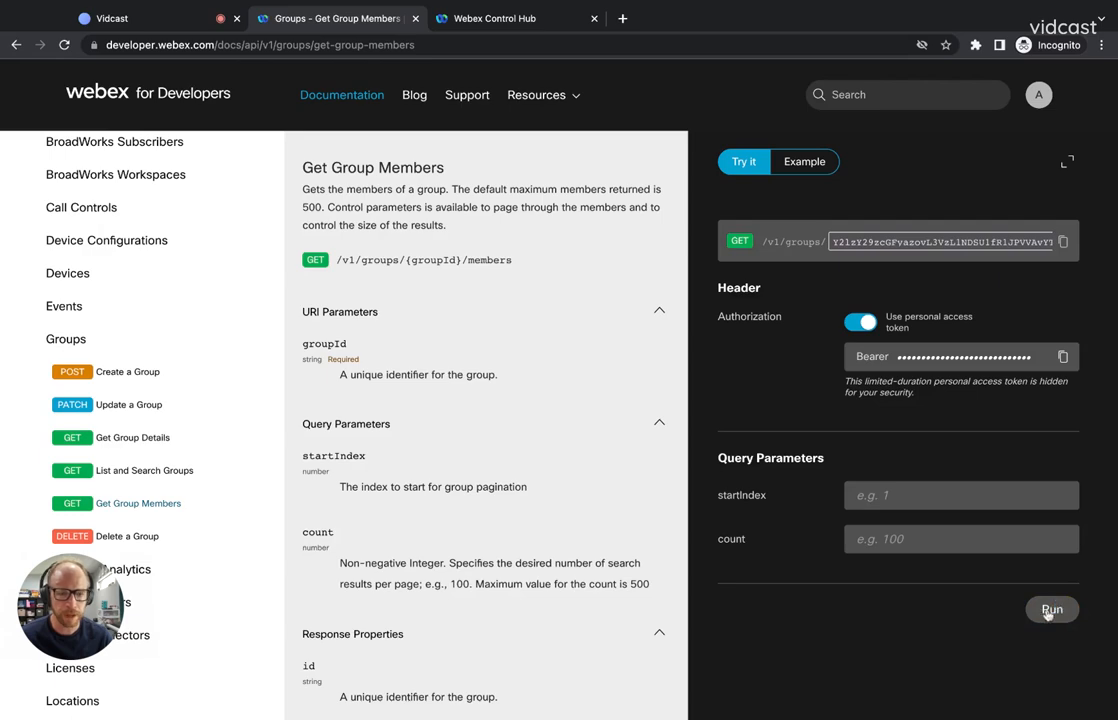
left_click(1051, 609)
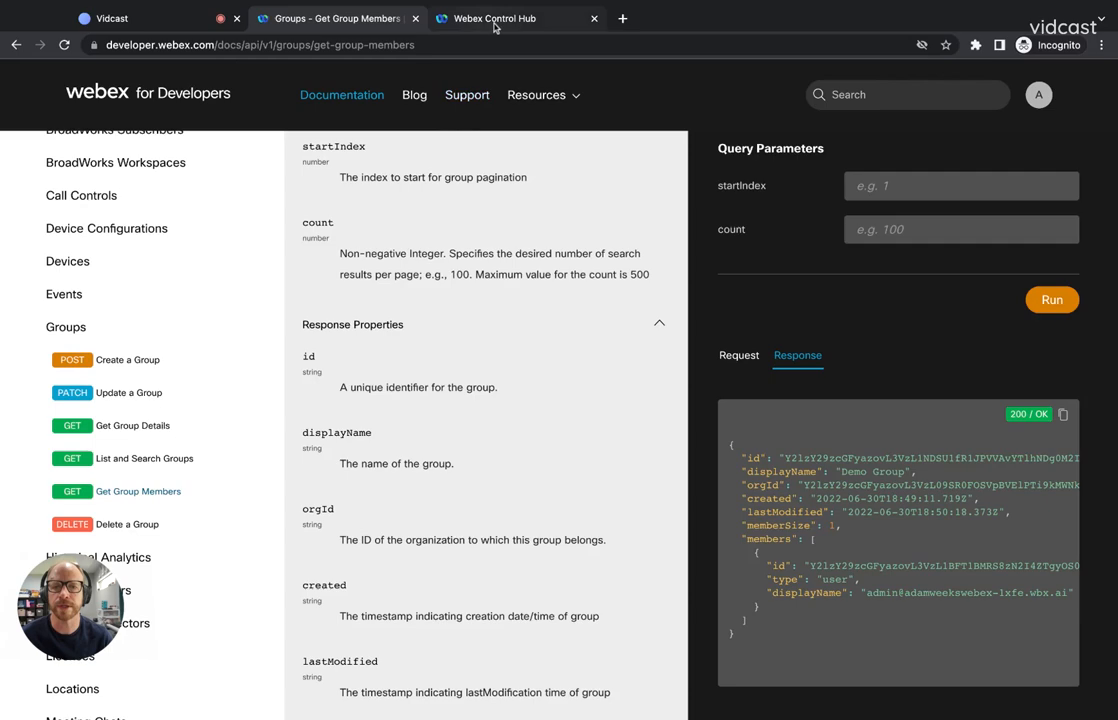
- Switch to the Webex Control Hub tab showing the Apps page
left_click(494, 18)
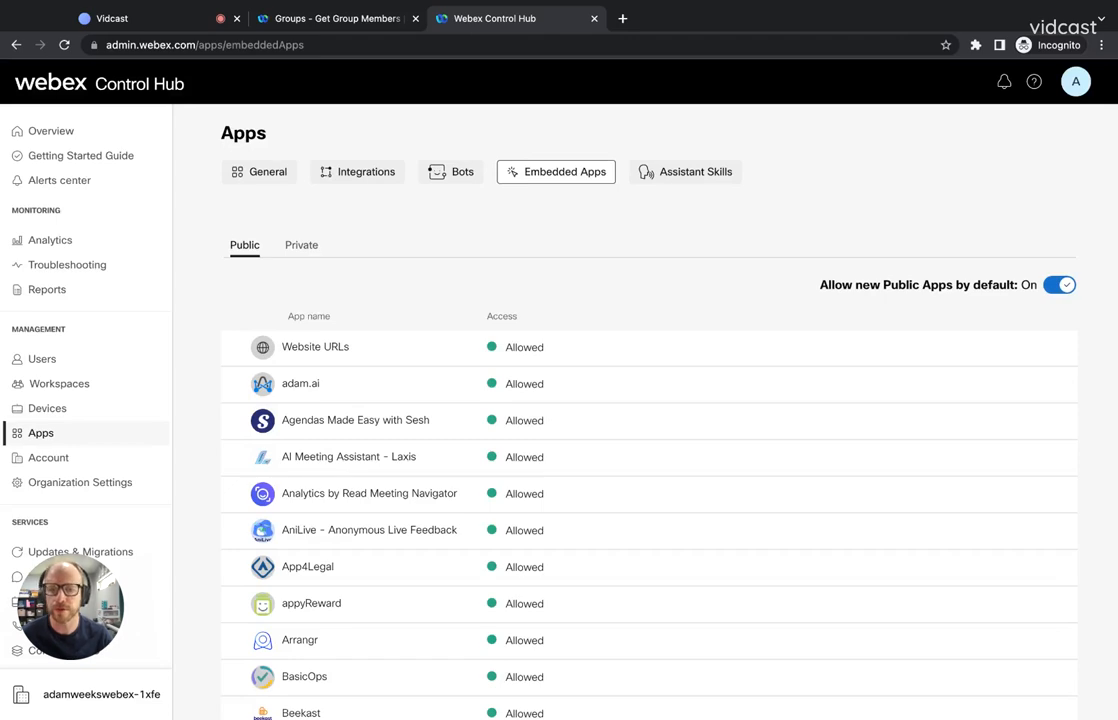
mouse_move(459, 246)
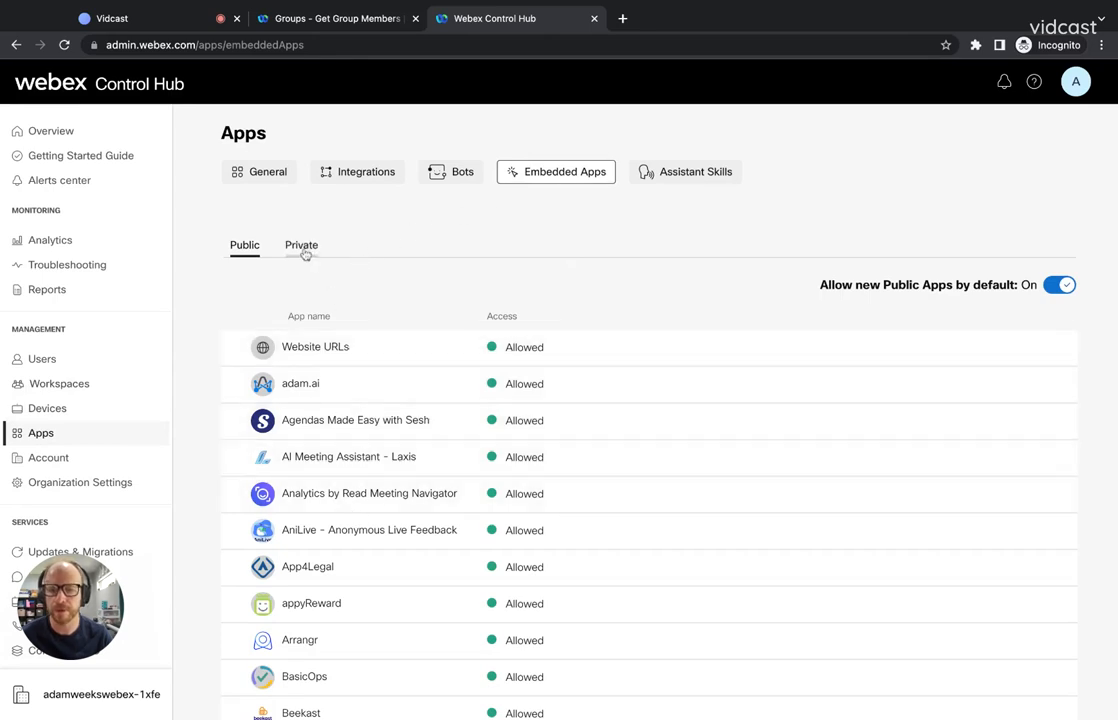
- Under Private embedded apps, open the Kitchen Sink app's details
left_click(301, 245)
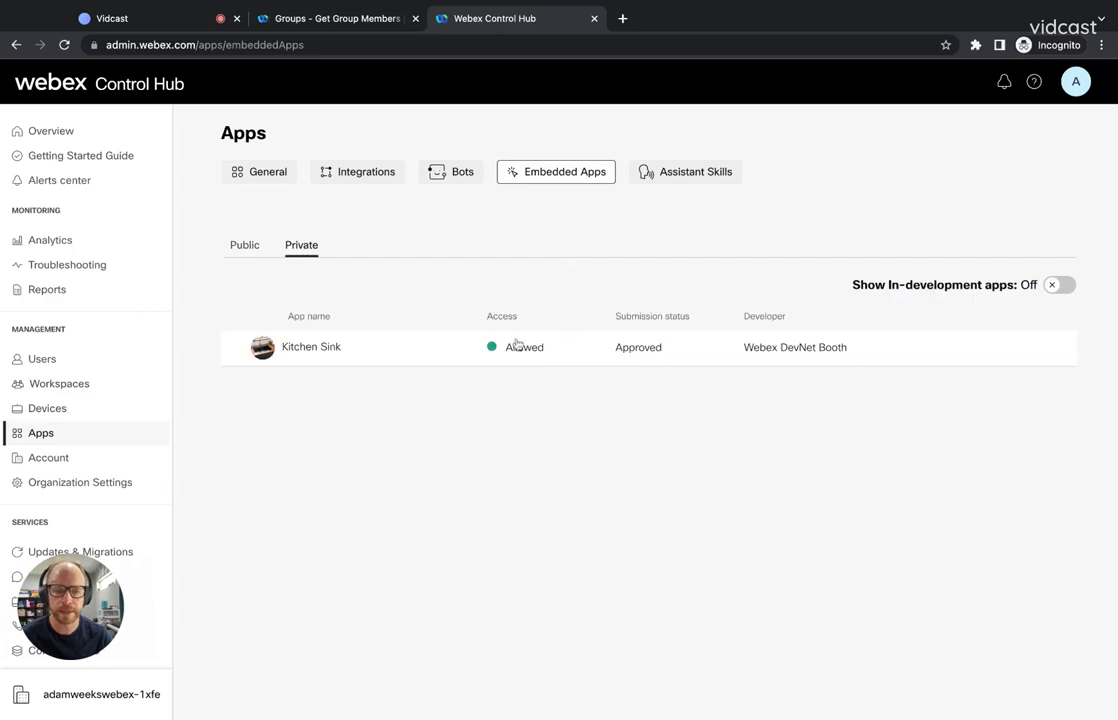
left_click(311, 347)
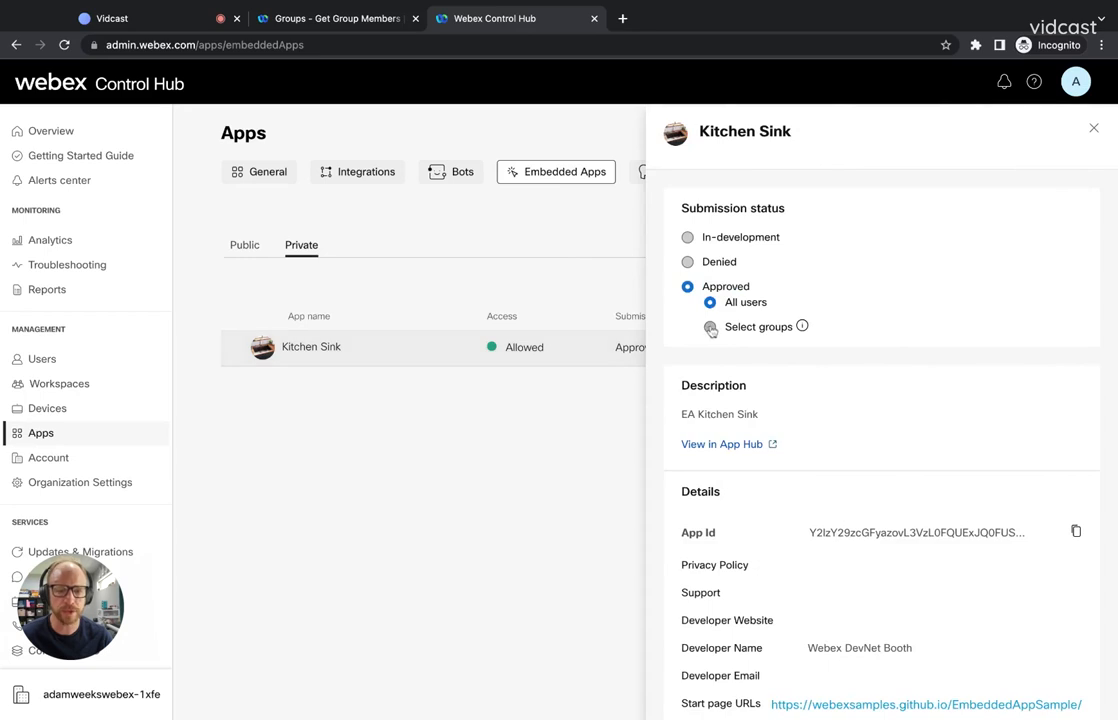
- Limit Kitchen Sink approval to selected groups with Demo Group, then switch to Vidcast
left_click(709, 326)
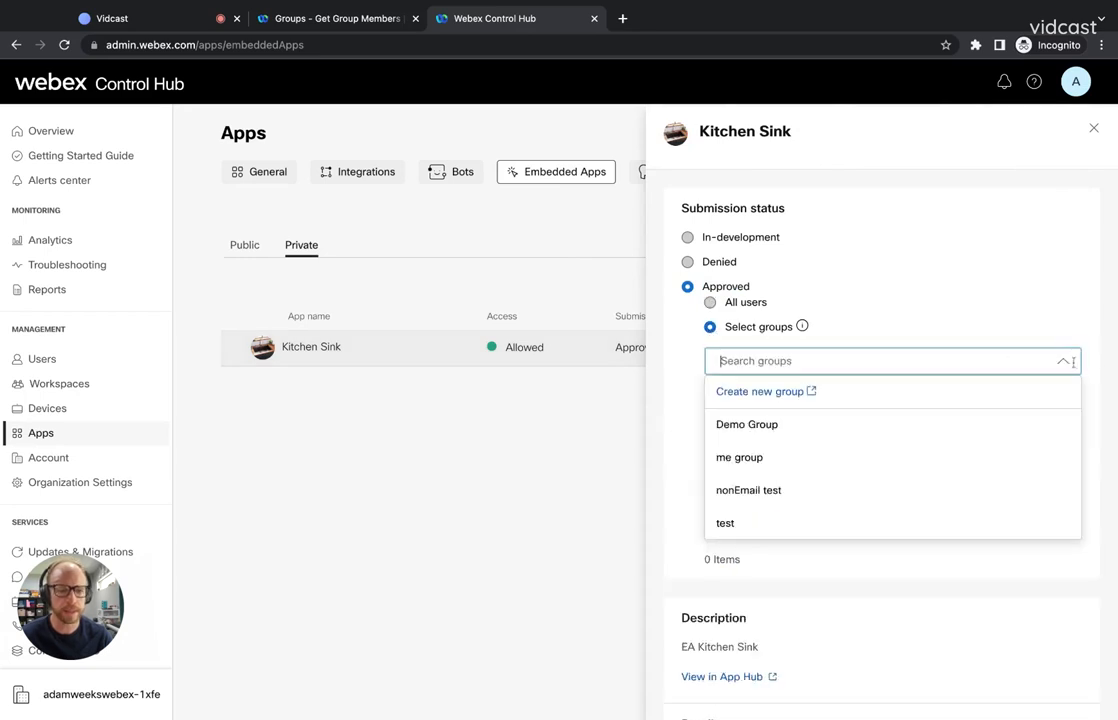
mouse_move(746, 424)
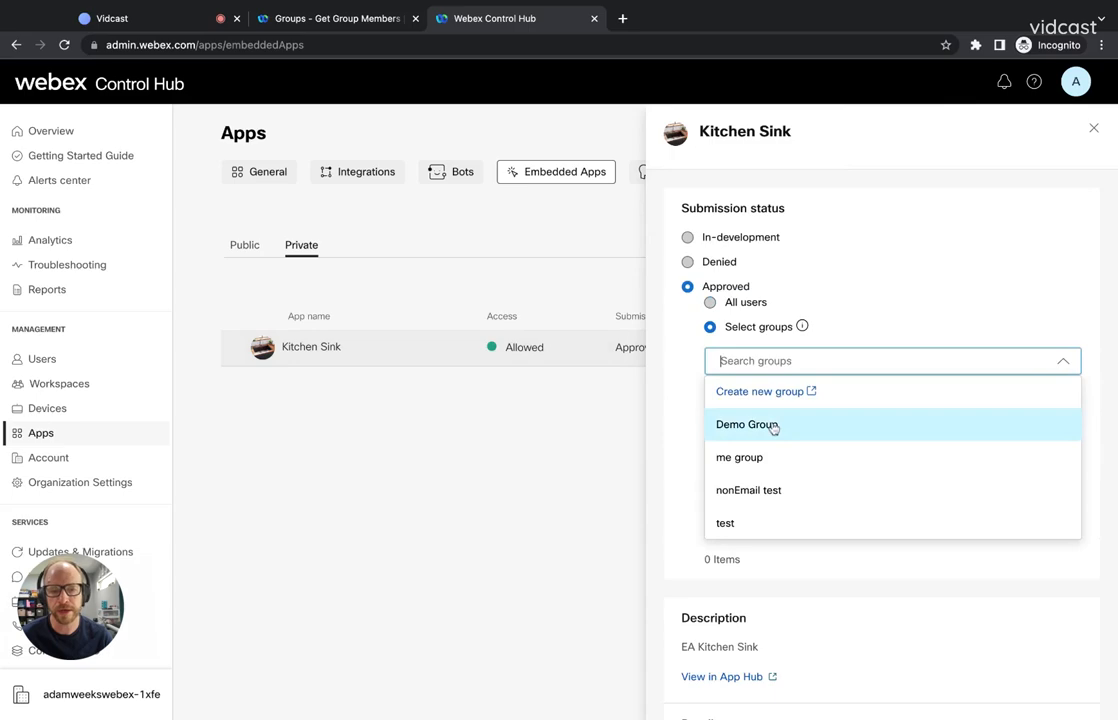
left_click(747, 424)
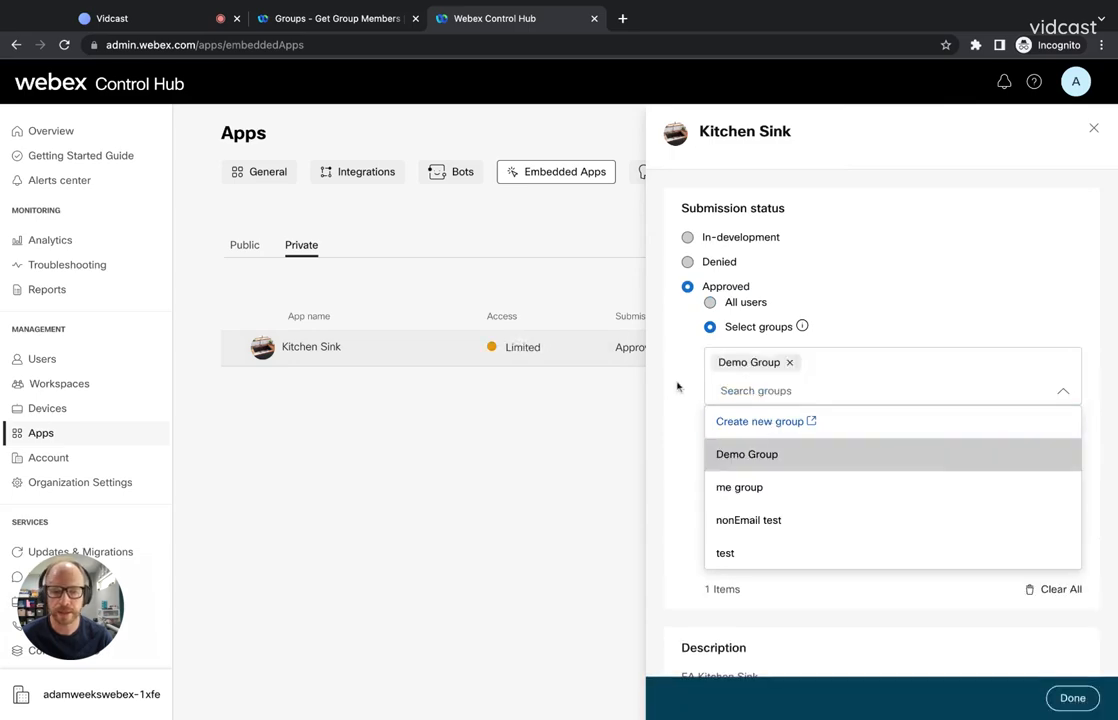
left_click(1071, 698)
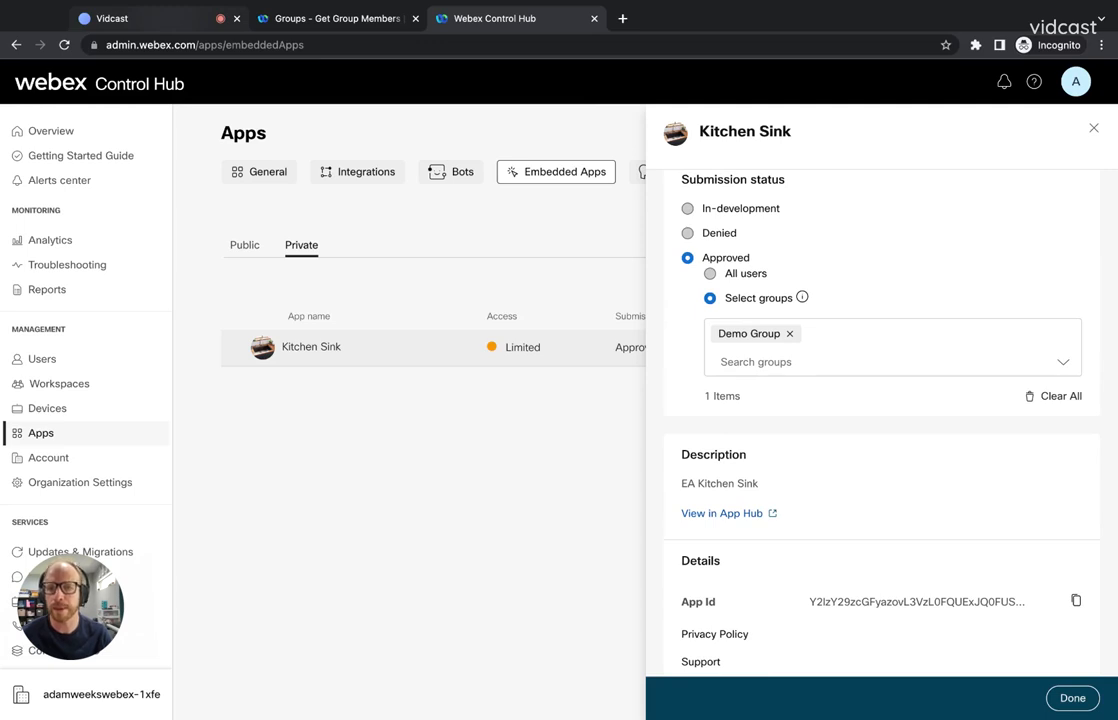
left_click(110, 18)
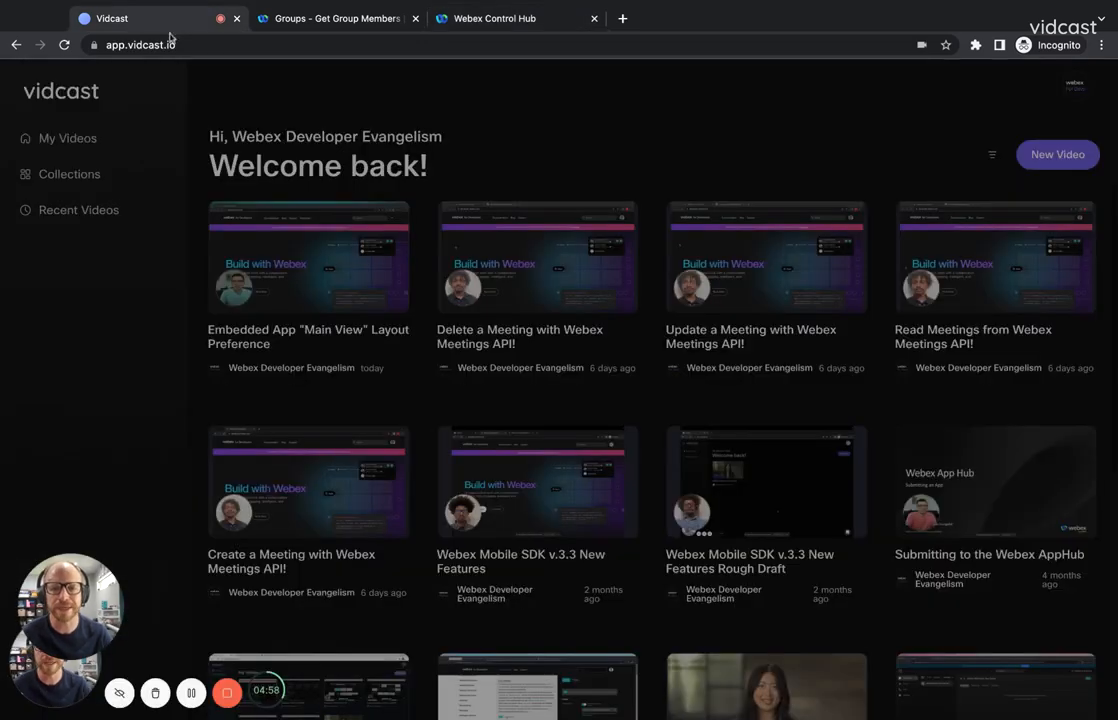